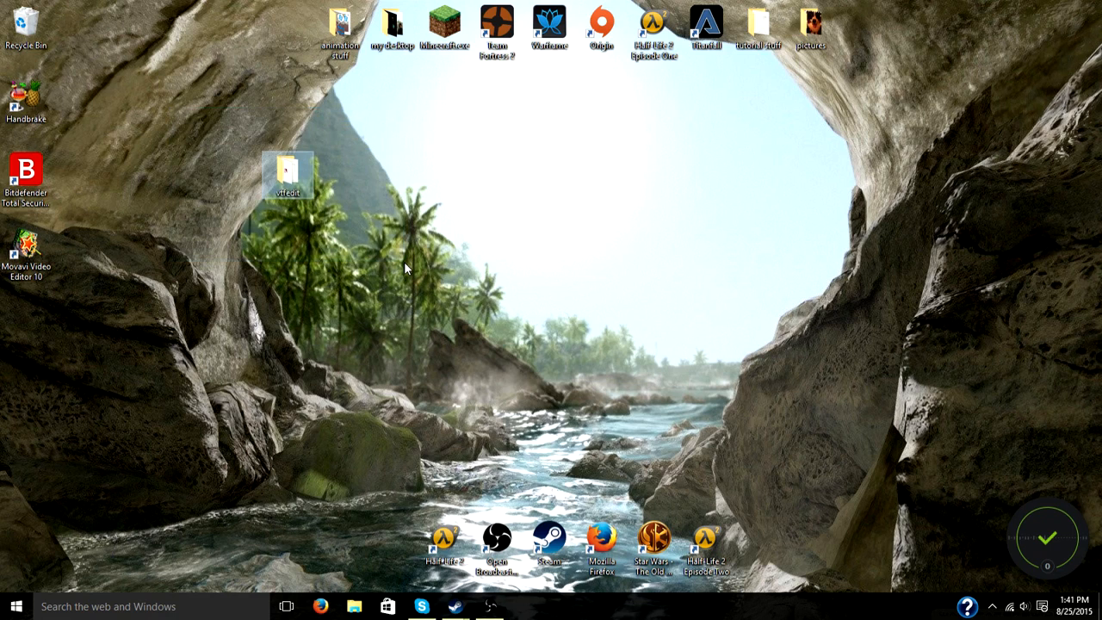
mouse_move(288, 175)
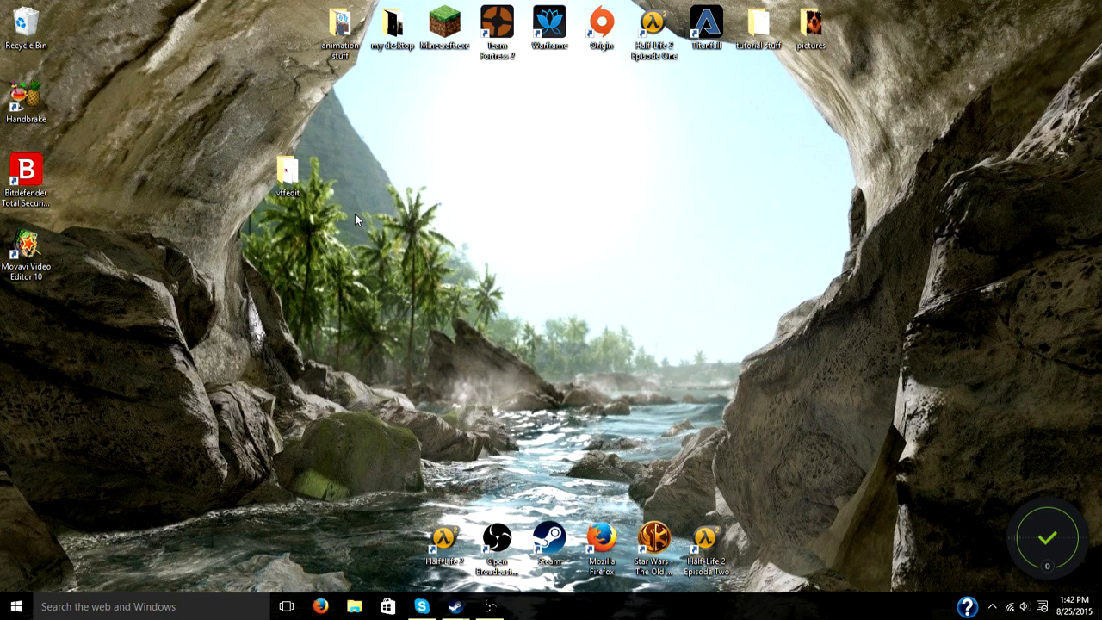
mouse_move(178, 124)
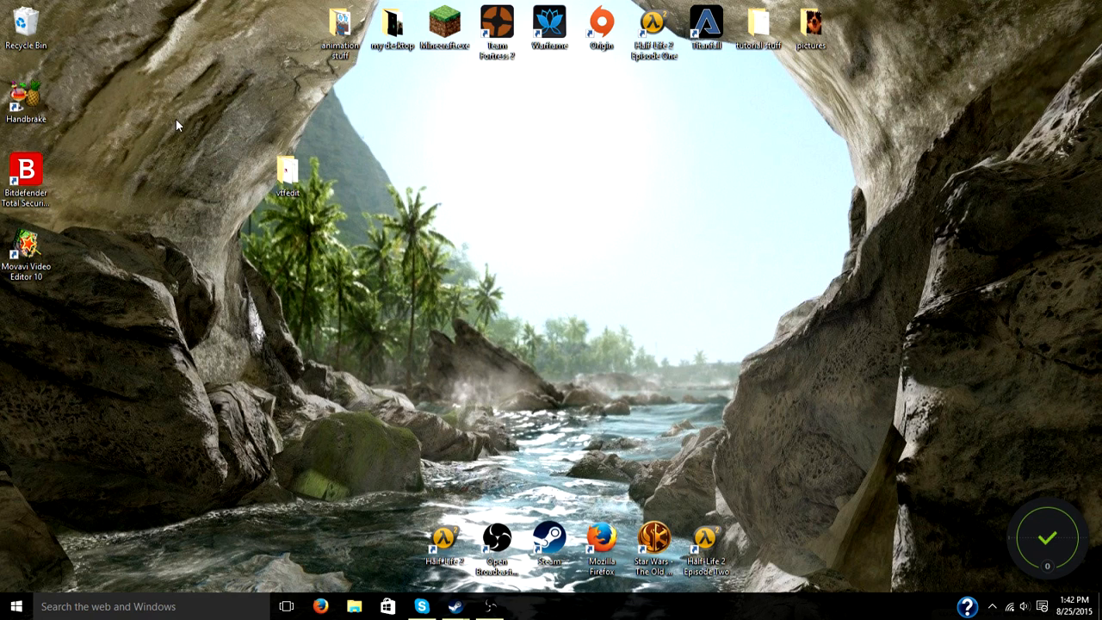
mouse_move(393, 89)
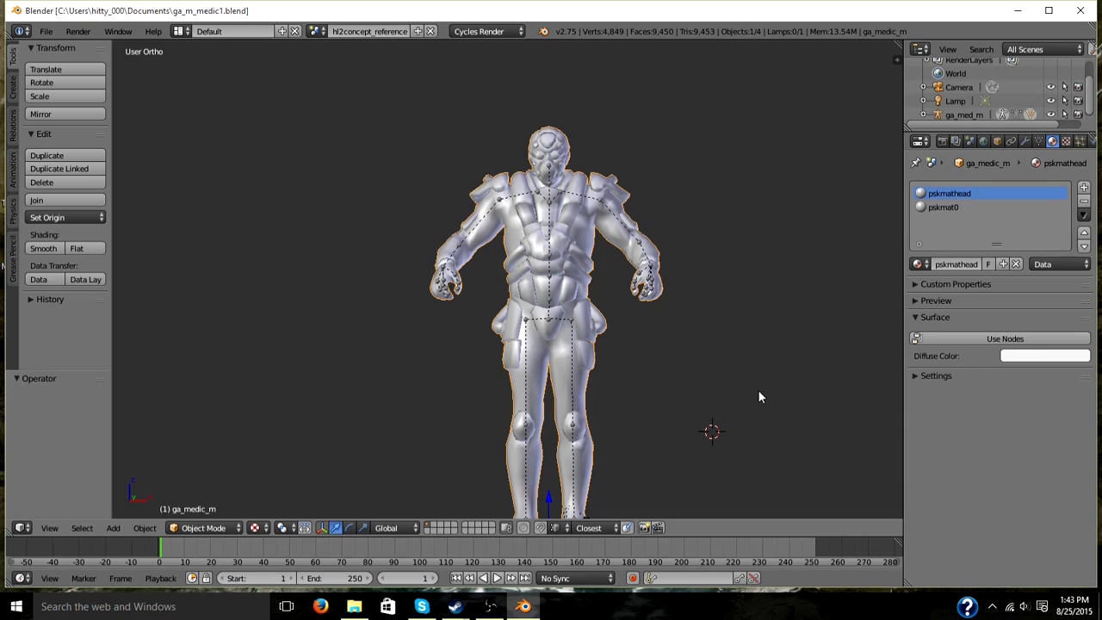
mouse_move(758, 398)
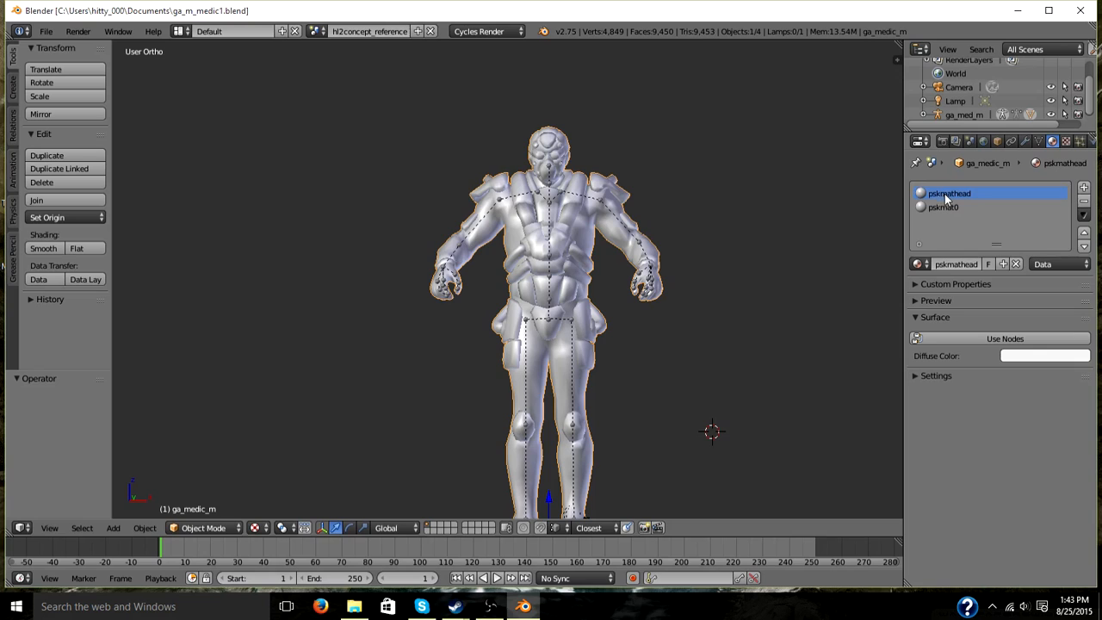
mouse_move(943, 207)
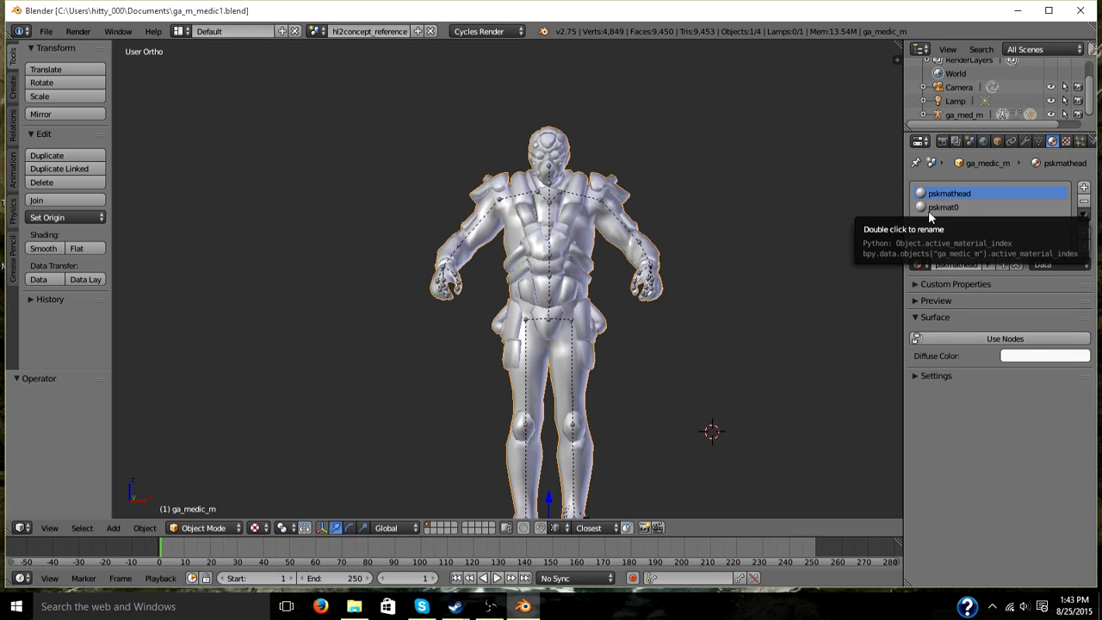
Step: Check the medic model's pskmathead and pskmat0 material names, then close Blender
click(944, 207)
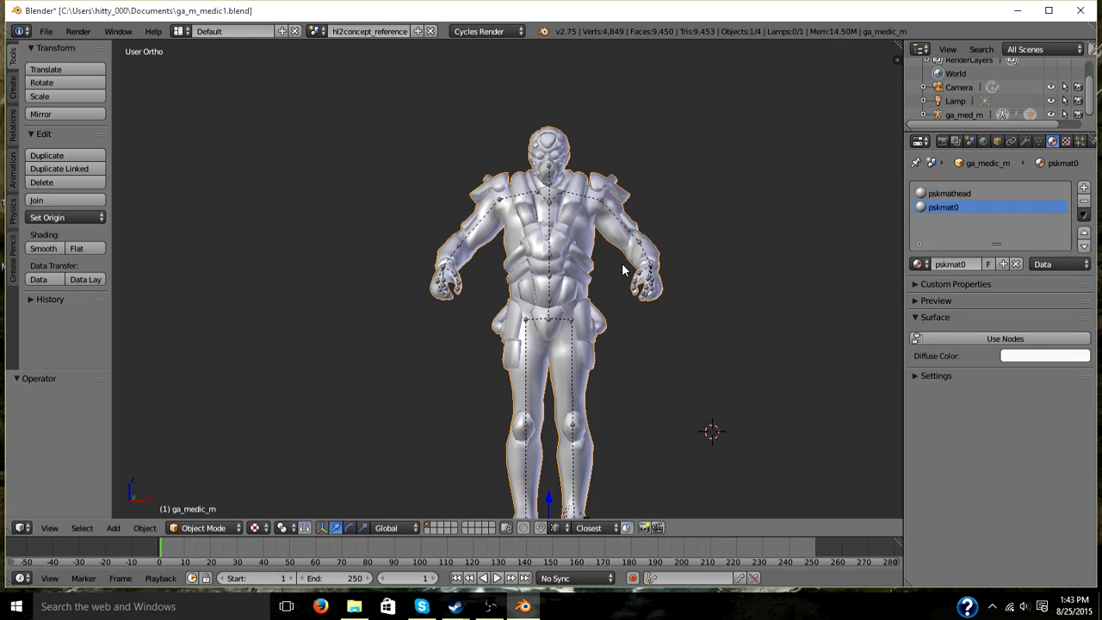
mouse_move(366, 165)
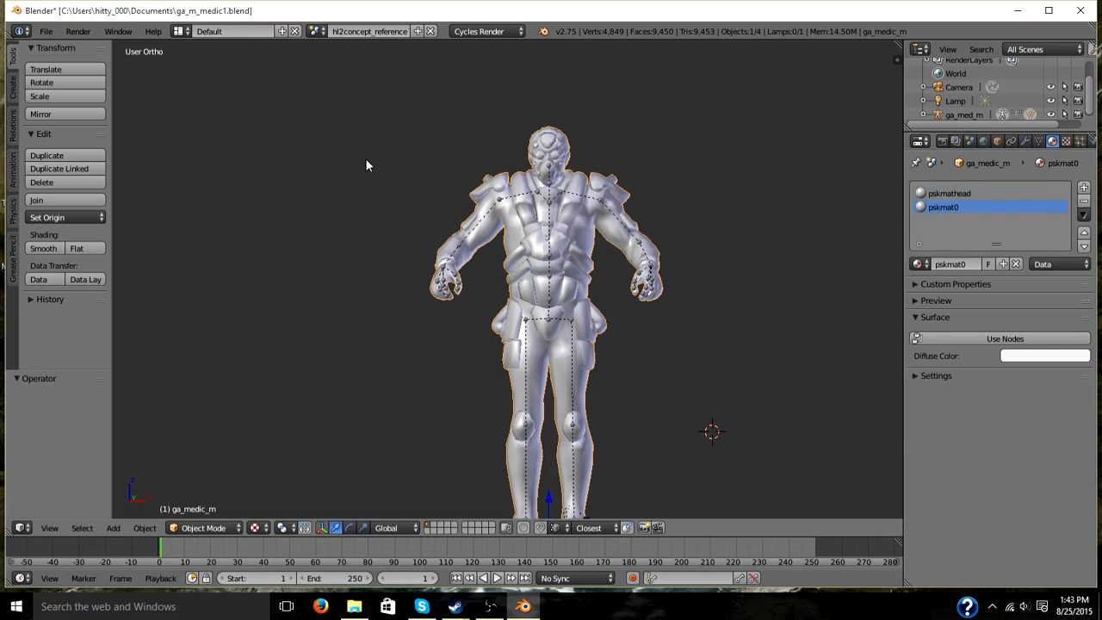
mouse_move(720, 396)
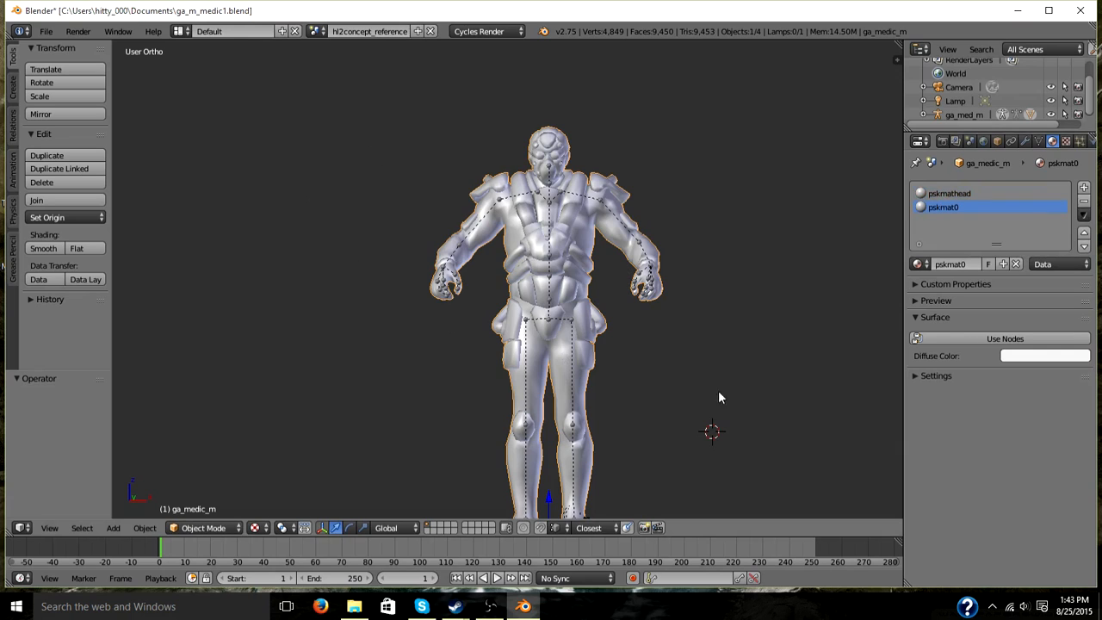
click(949, 193)
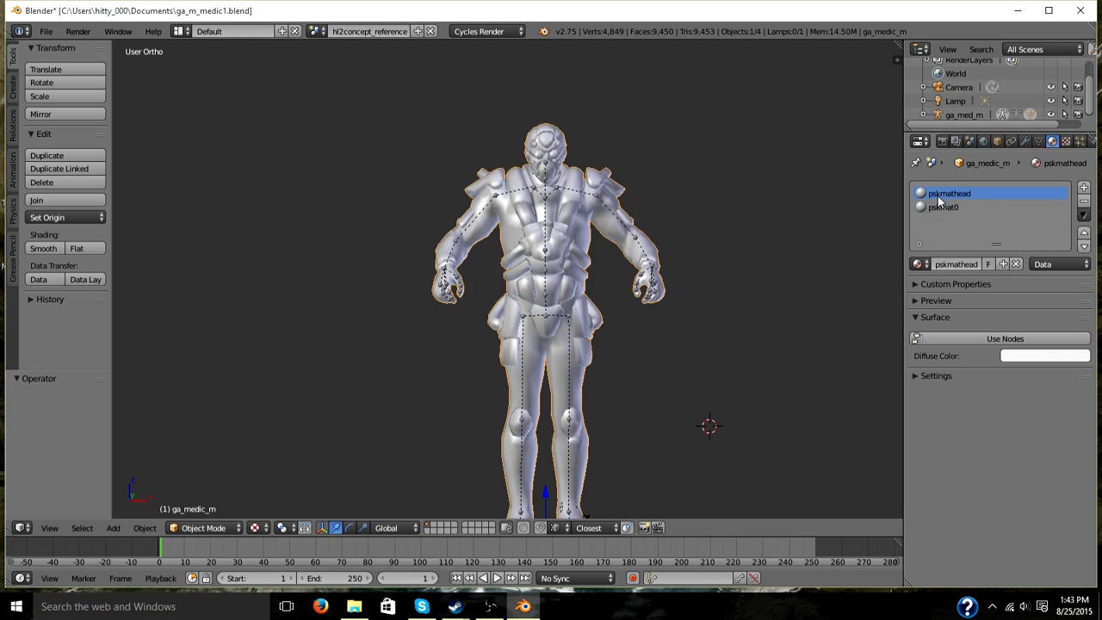
mouse_move(941, 233)
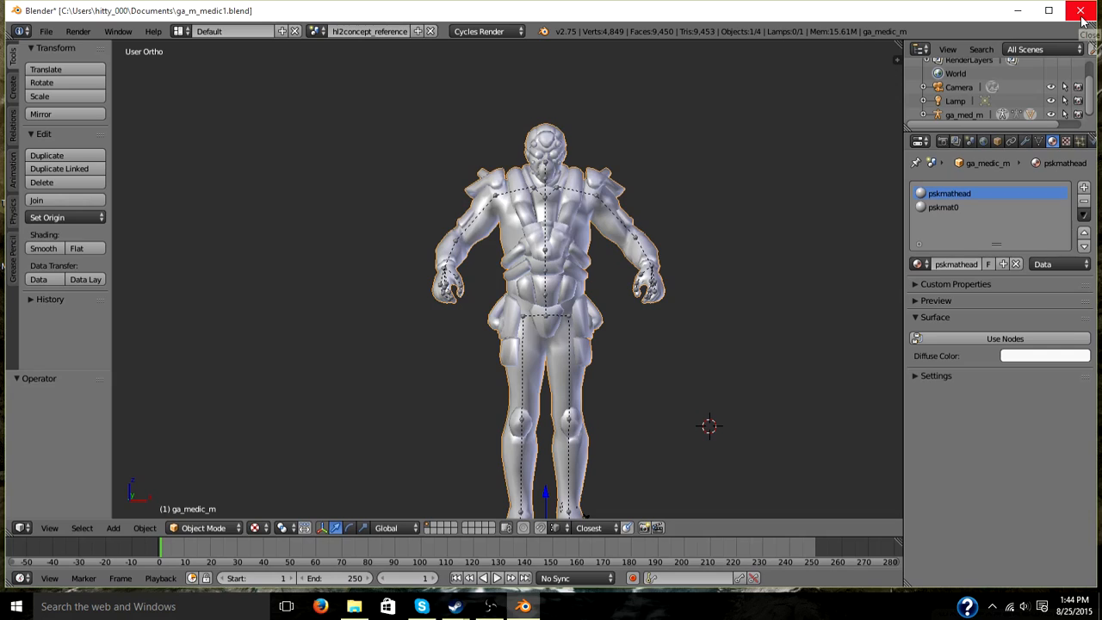
mouse_move(1081, 11)
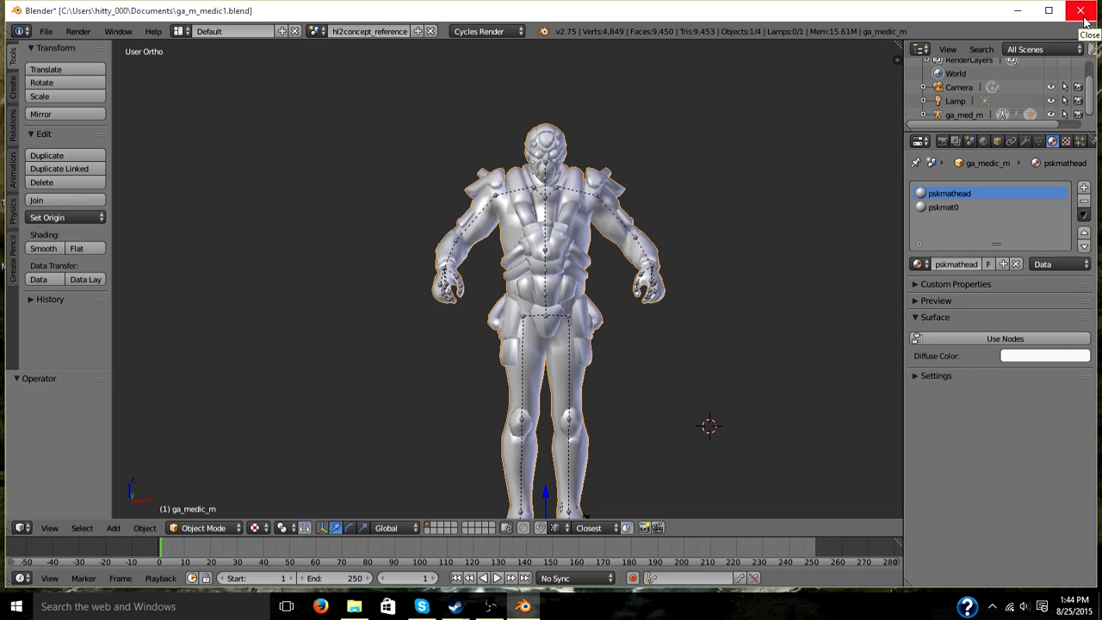
mouse_move(1068, 19)
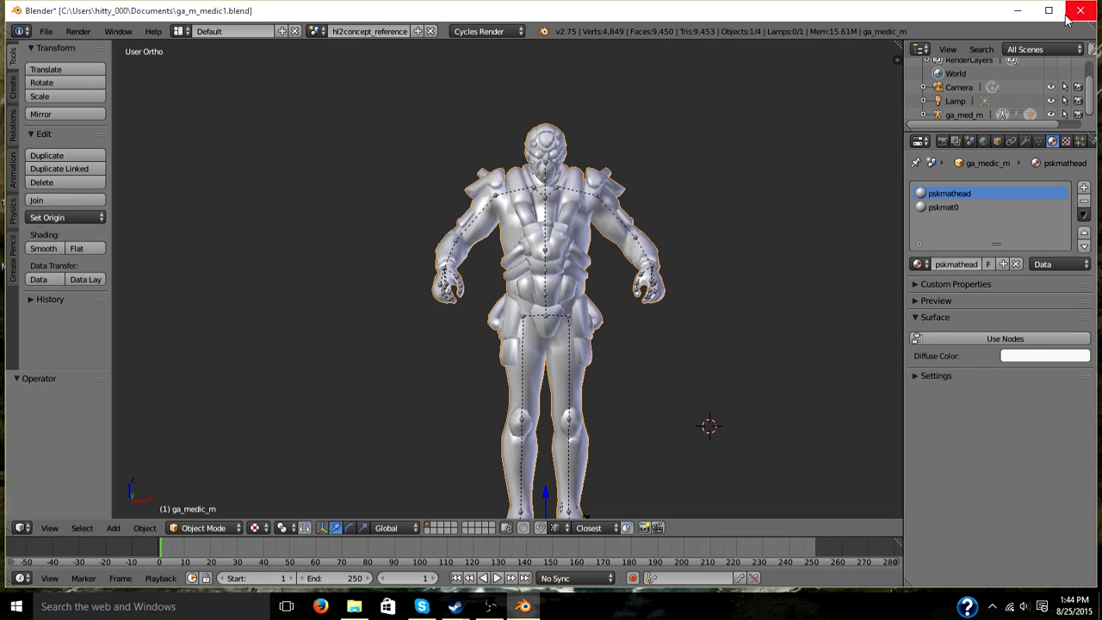
click(1080, 10)
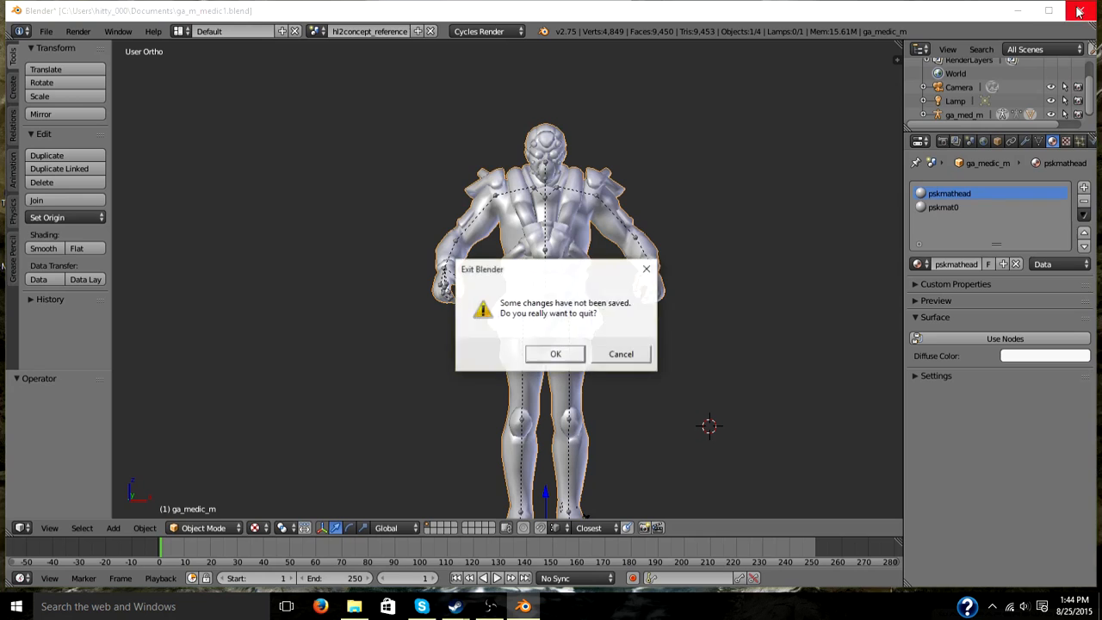
Step: Confirm exiting Blender without saving the medic model changes
click(556, 353)
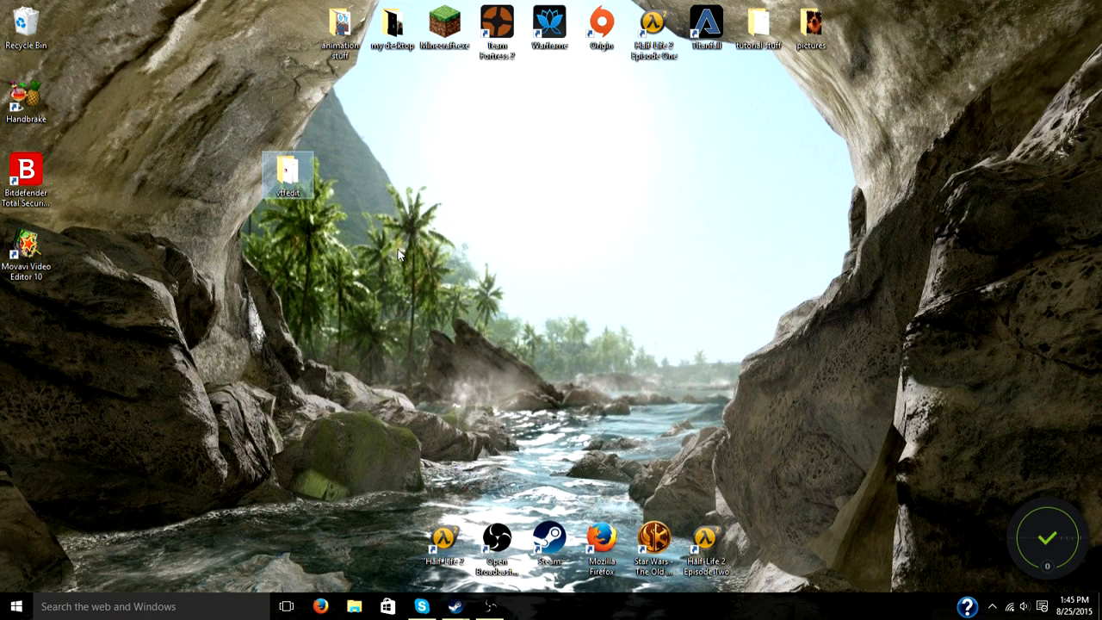
mouse_move(378, 219)
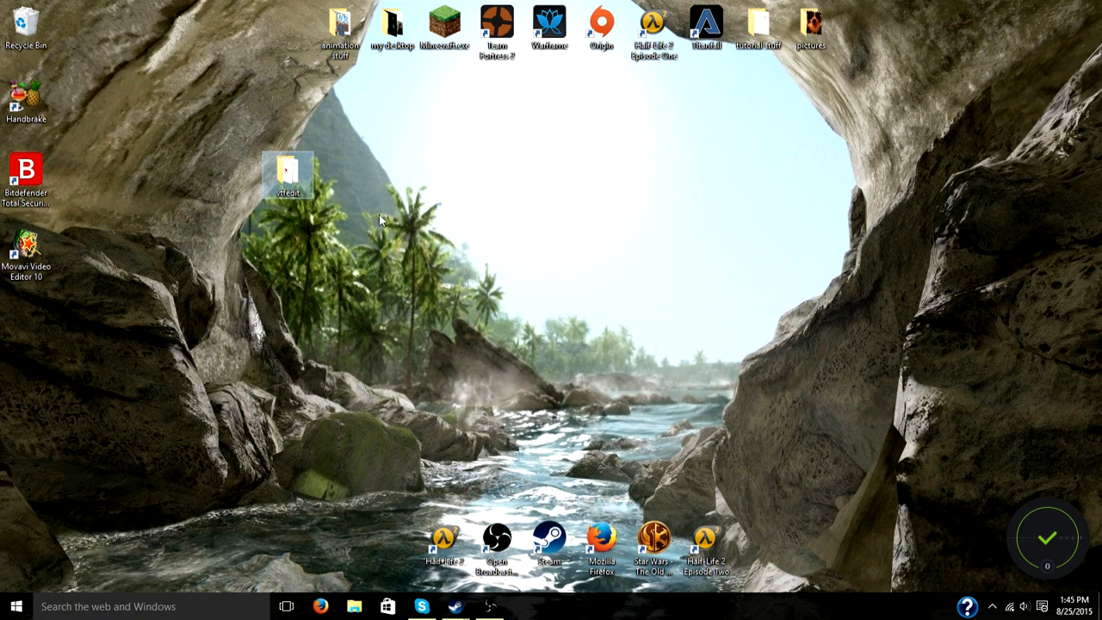
mouse_move(301, 178)
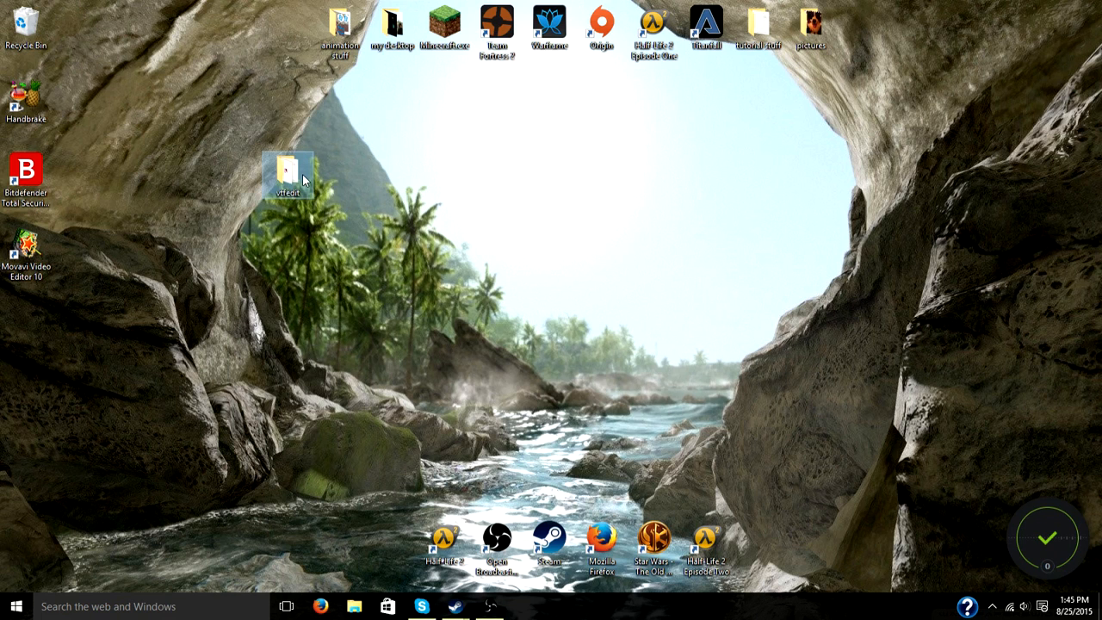
Step: Open the vtfedit folder, select pskmat0.tga and pskmathead.tga, and launch VTFEdit.exe
double_click(289, 172)
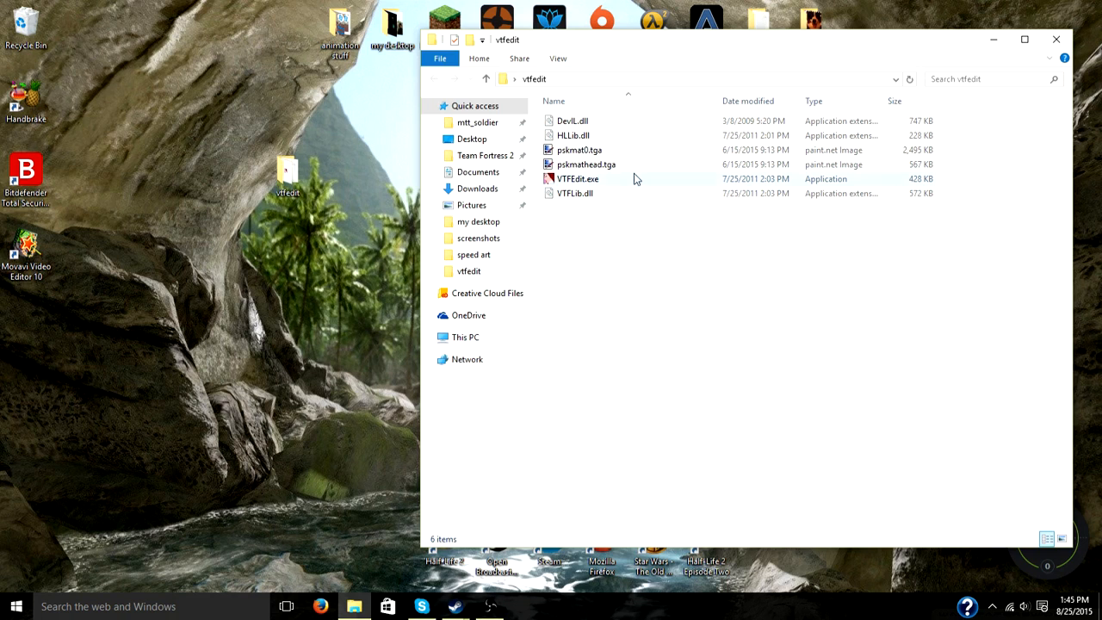
click(578, 150)
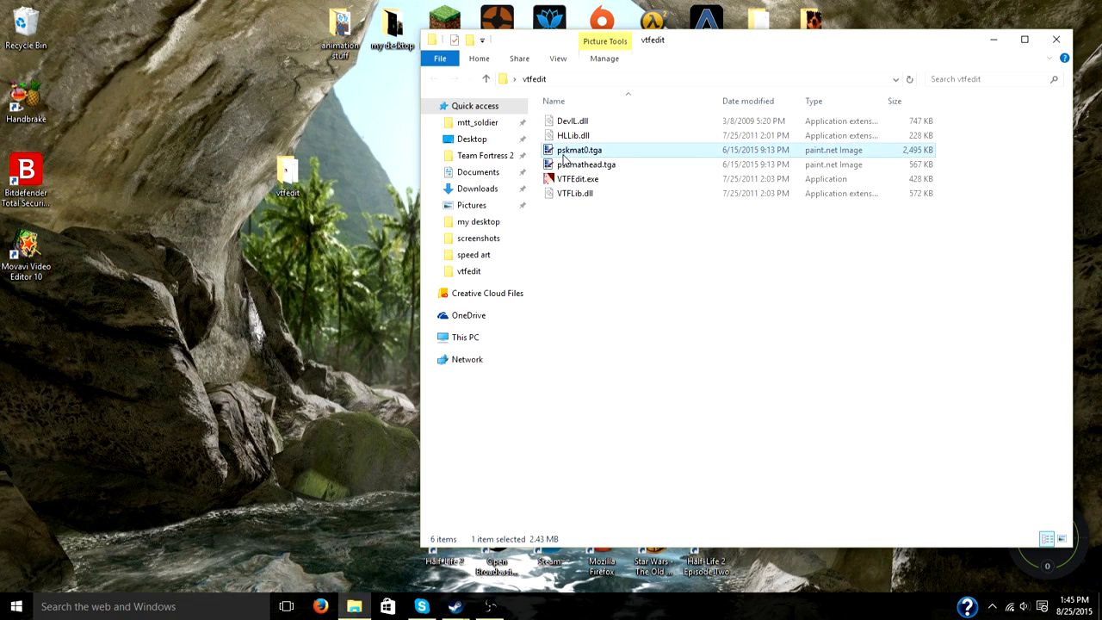
click(586, 165)
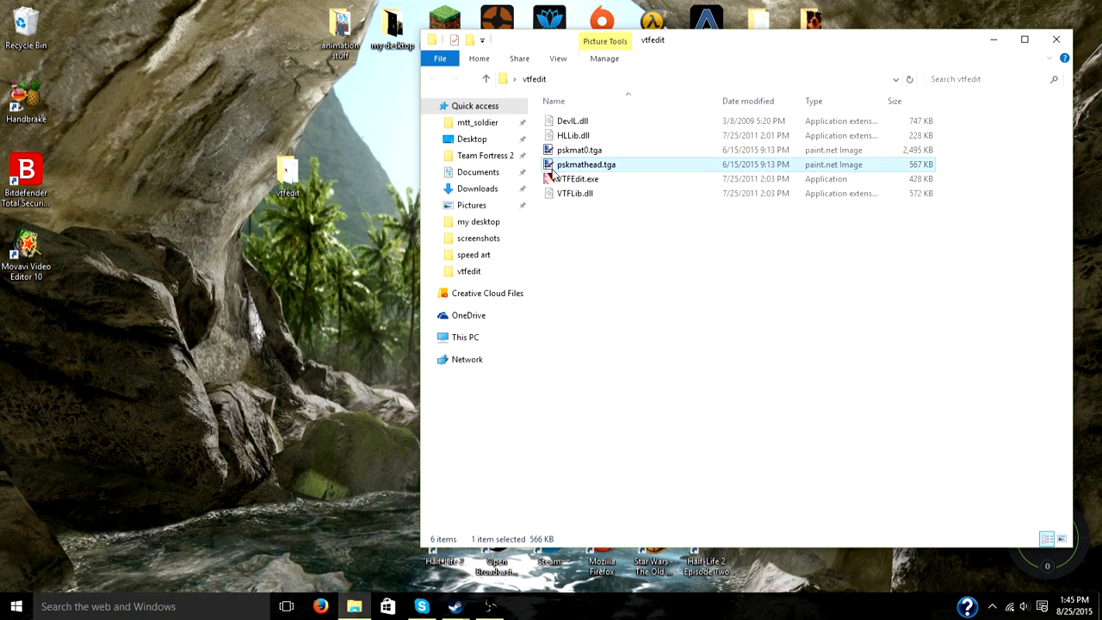
mouse_move(648, 167)
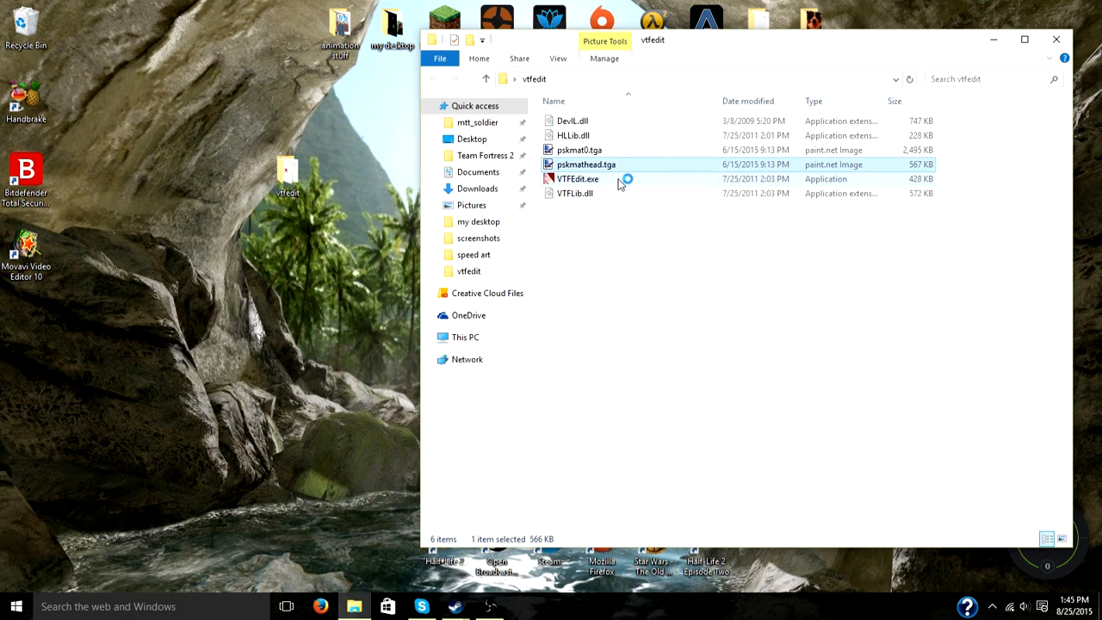
double_click(578, 179)
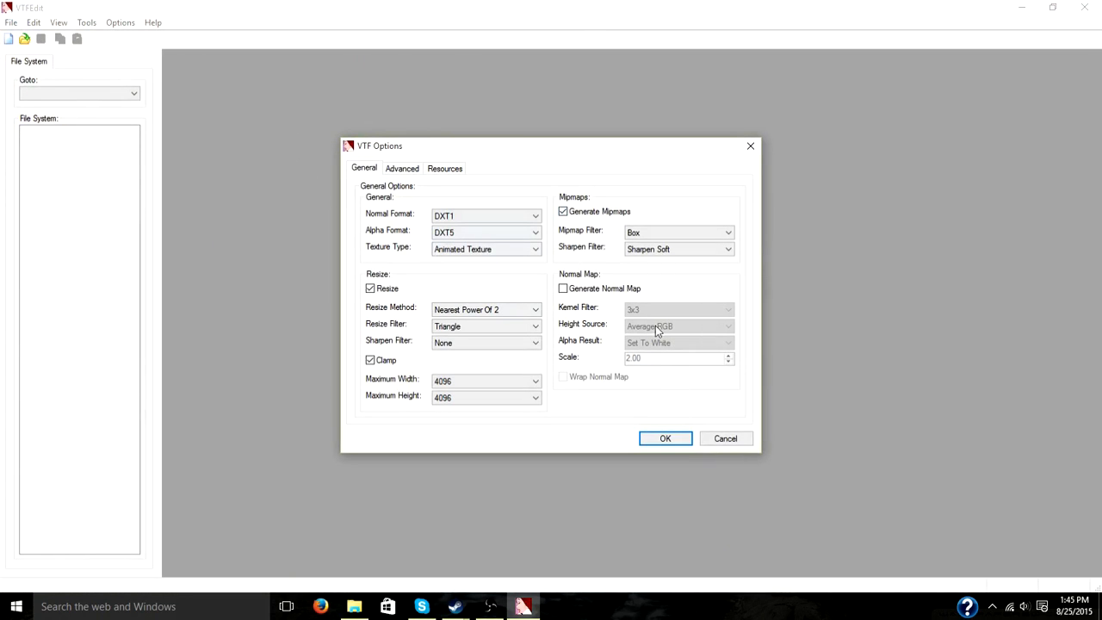
Step: Review the VTF Options tabs and accept them to import the head TGA
click(401, 168)
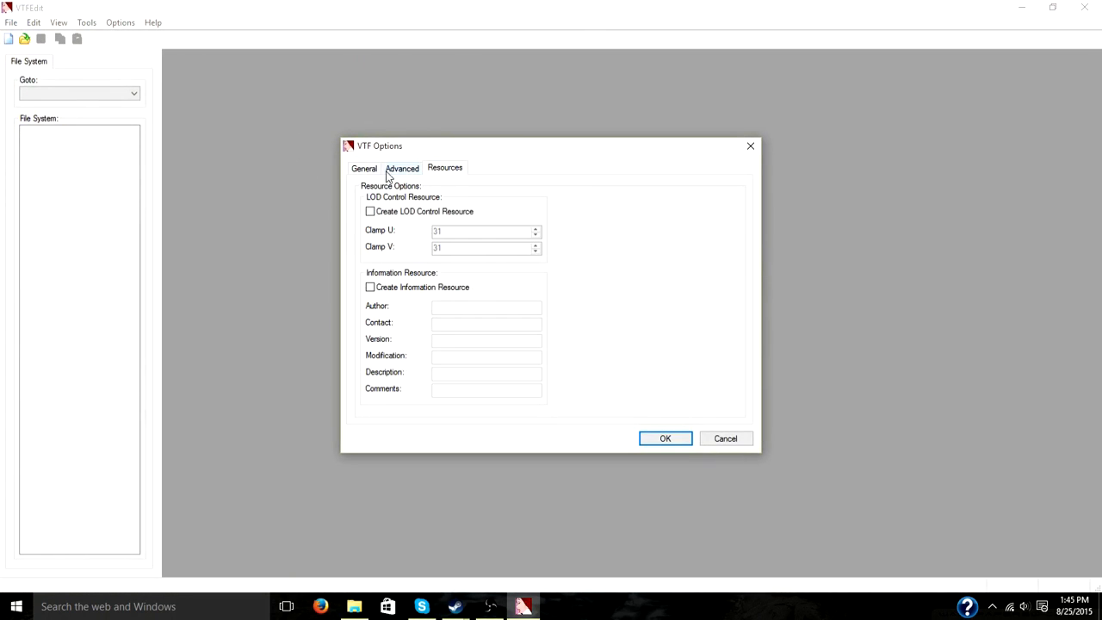
click(364, 168)
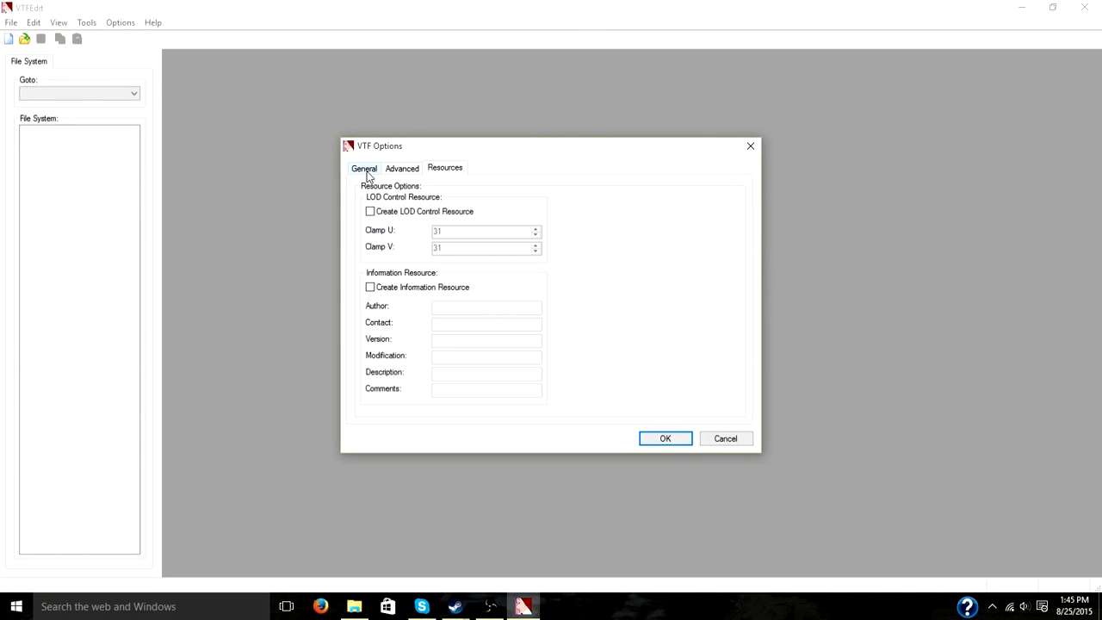
click(364, 168)
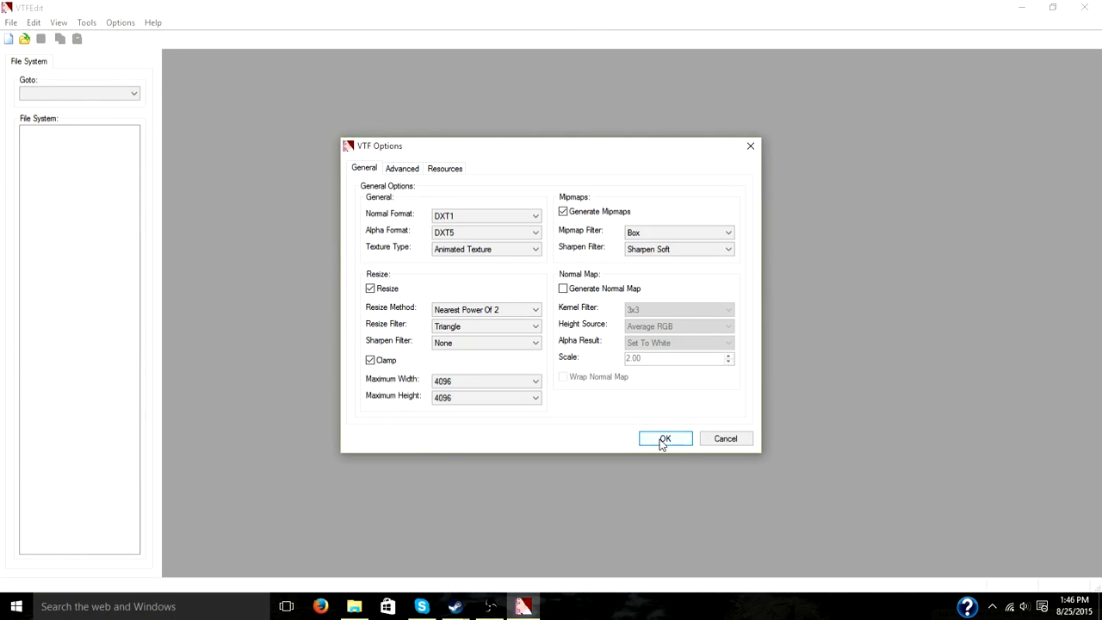
click(665, 438)
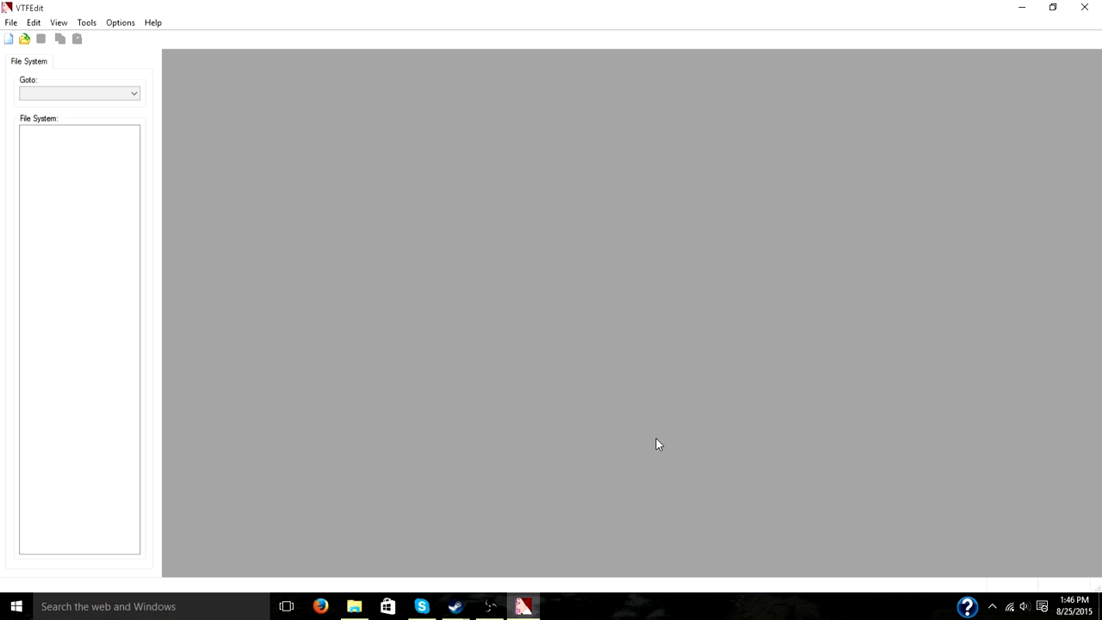
Step: Save the imported head texture as pskmathead
click(9, 38)
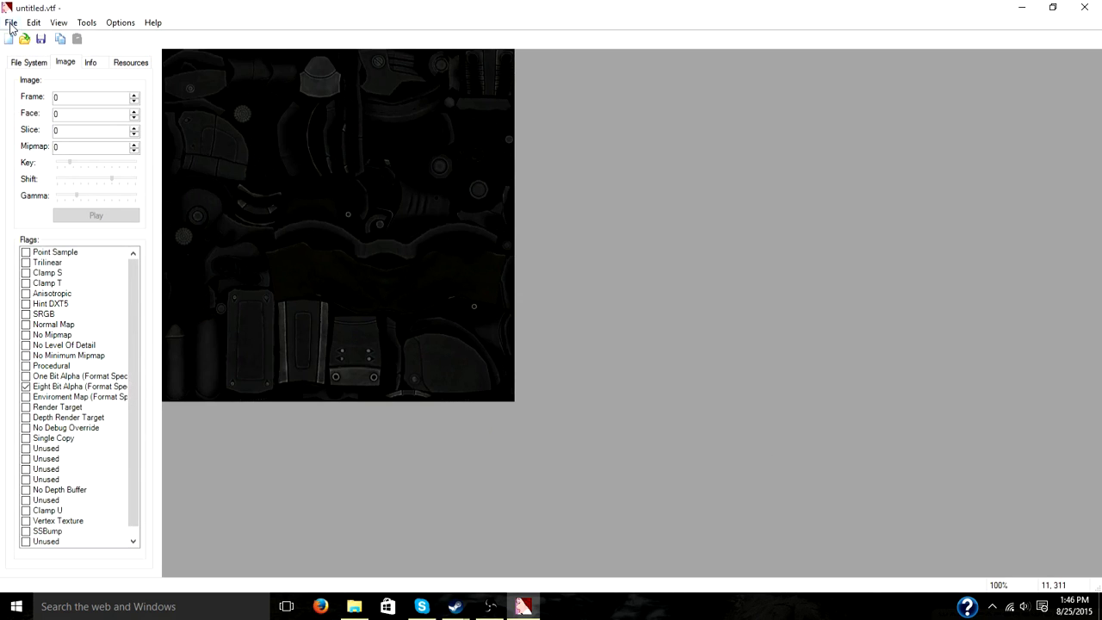
click(11, 22)
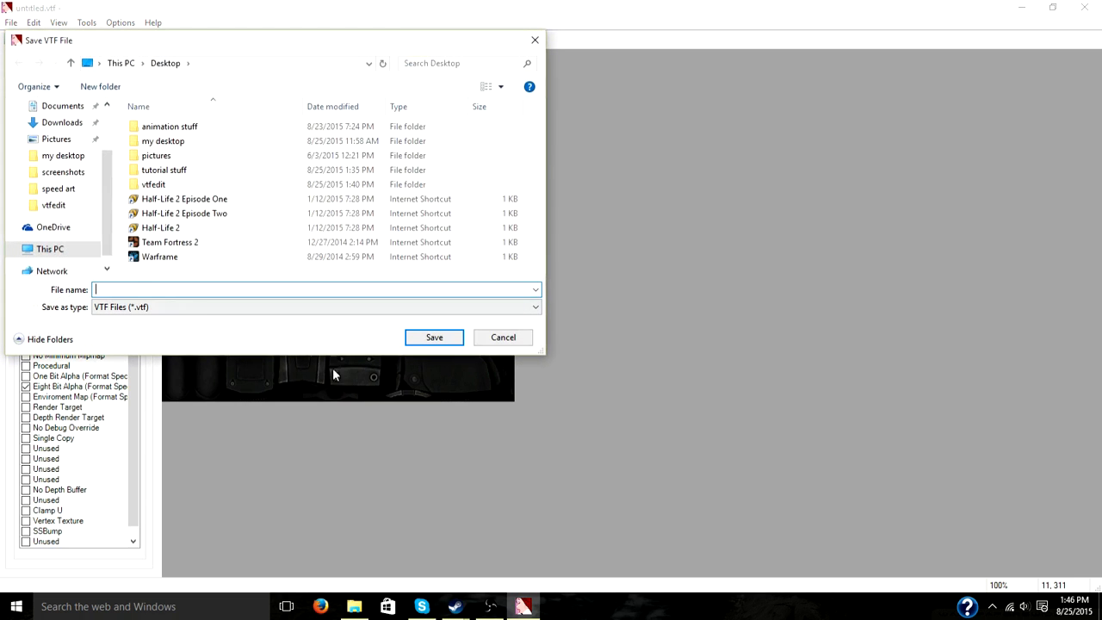
text(pskmathead)
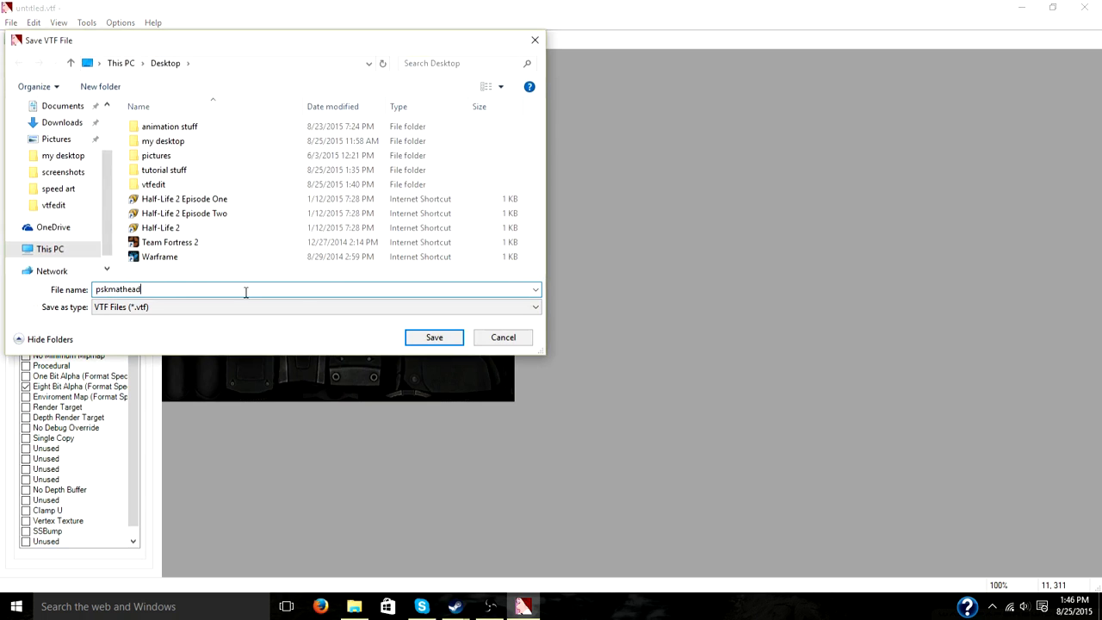
click(434, 337)
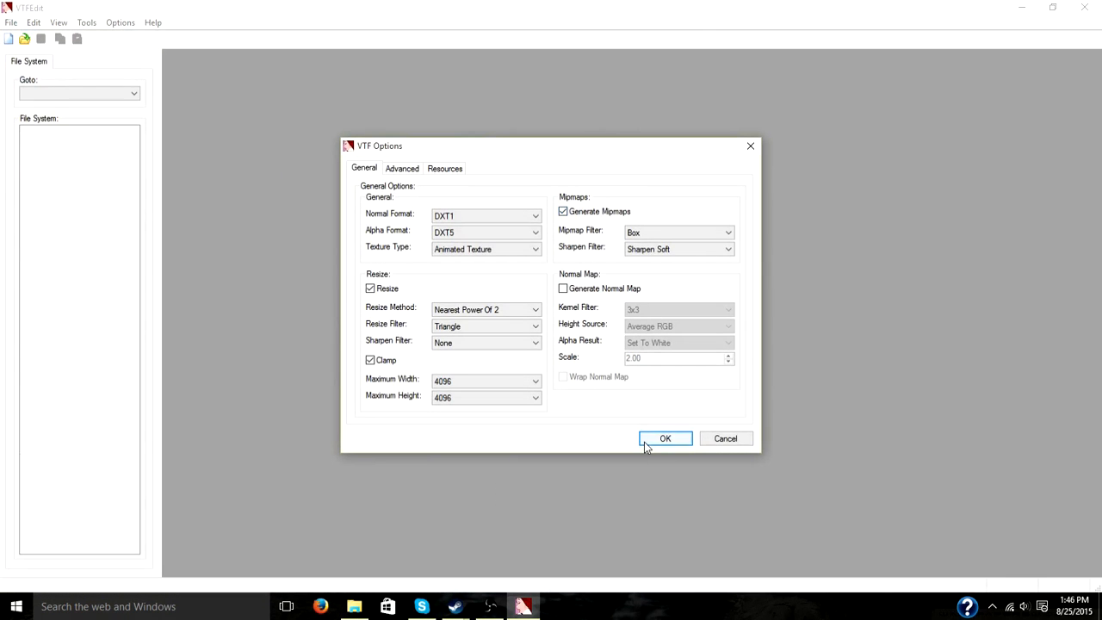
Step: Accept the VTF options for the body image and save it as pskmat0
click(665, 438)
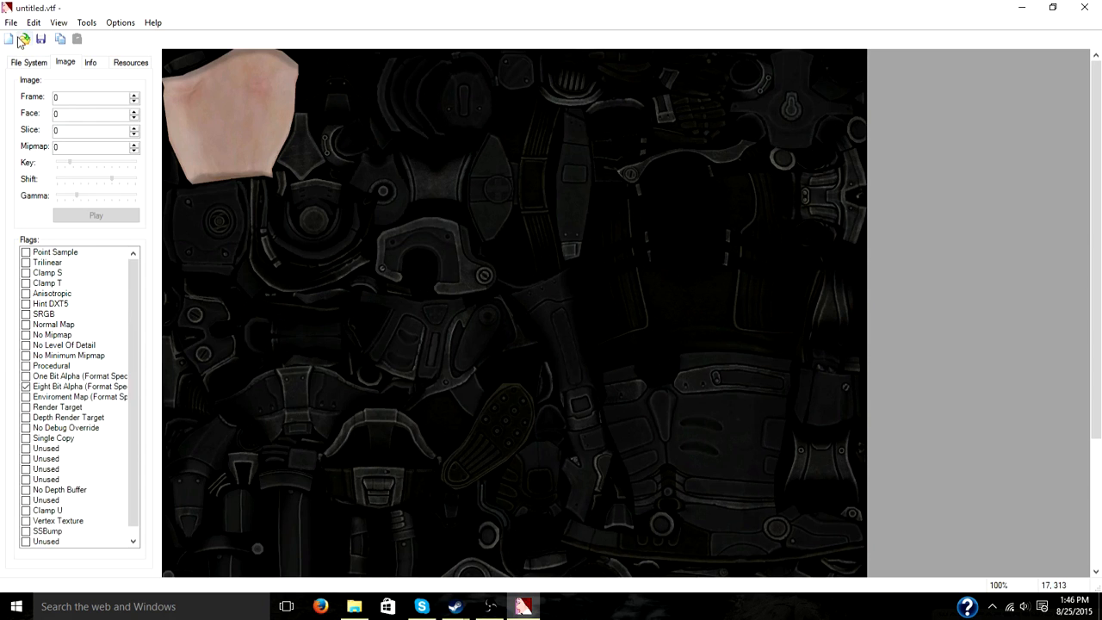
click(11, 22)
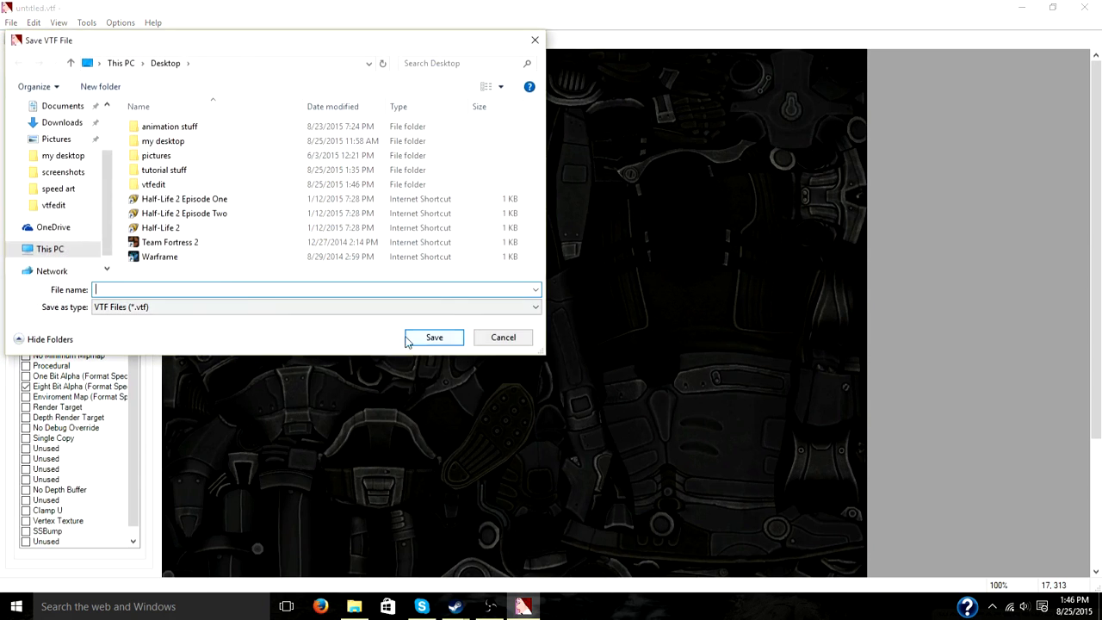
text(pskmat)
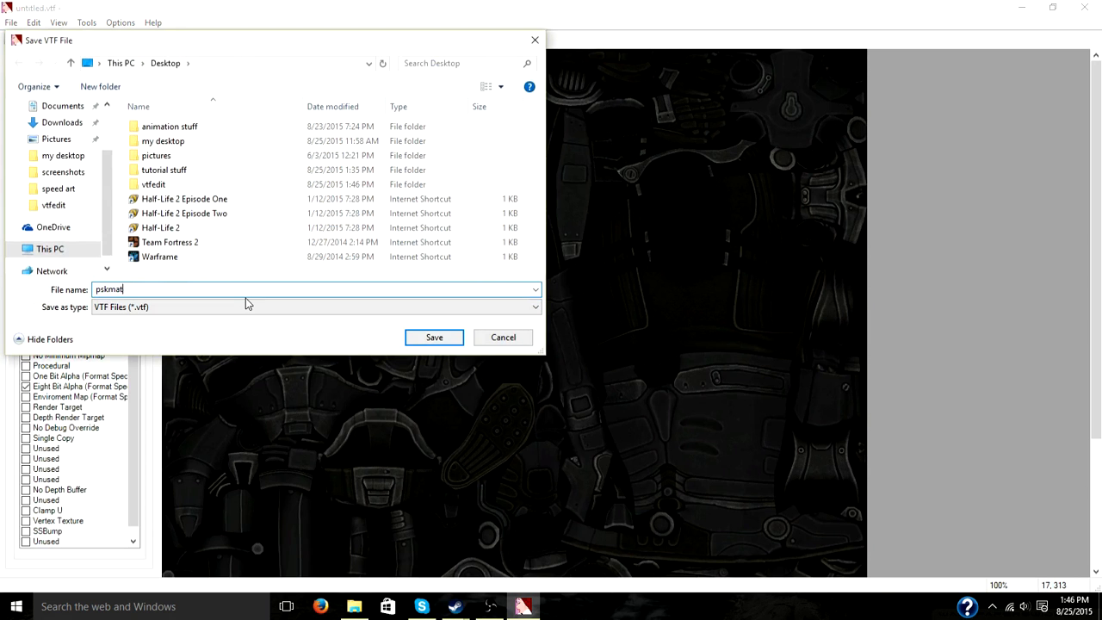
click(434, 337)
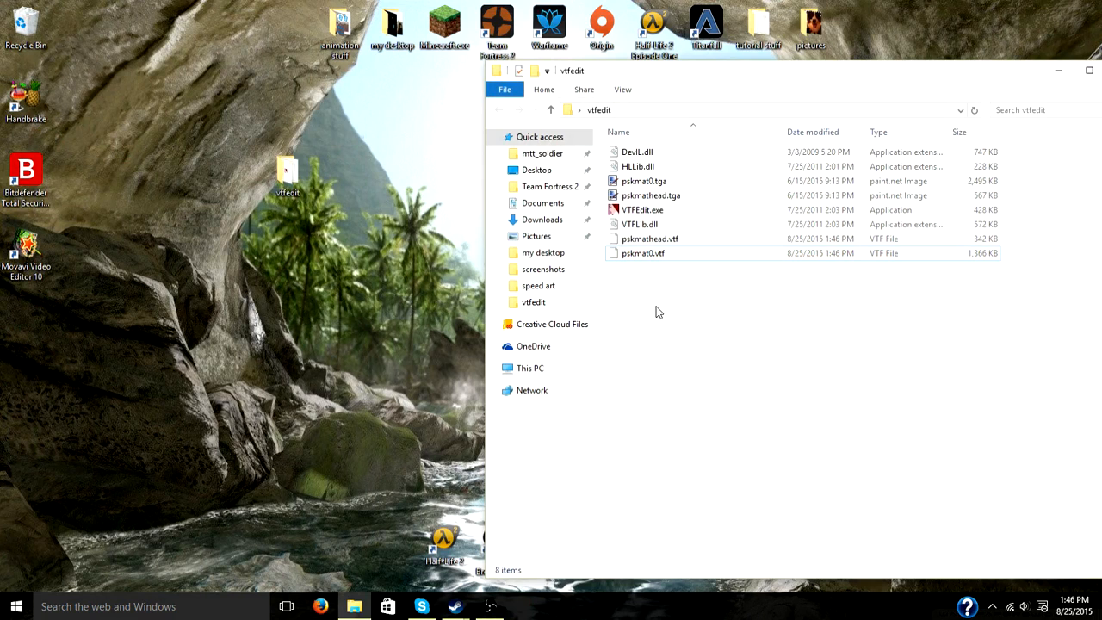
mouse_move(665, 309)
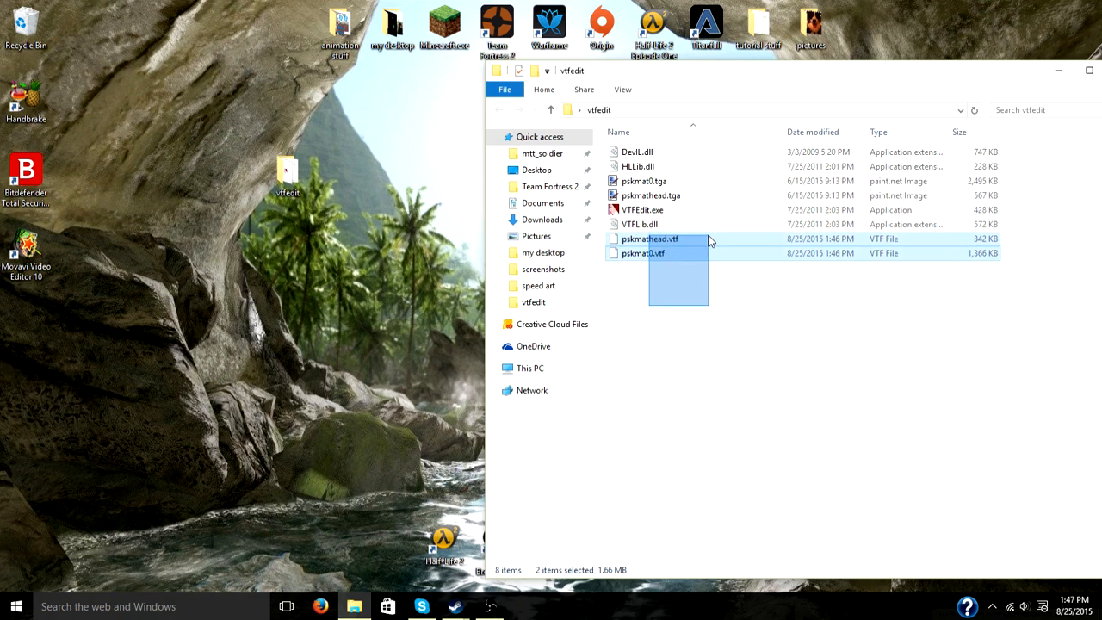
Step: Cut pskmathead.vtf and pskmat0.vtf from the vtfedit folder
right_click(710, 240)
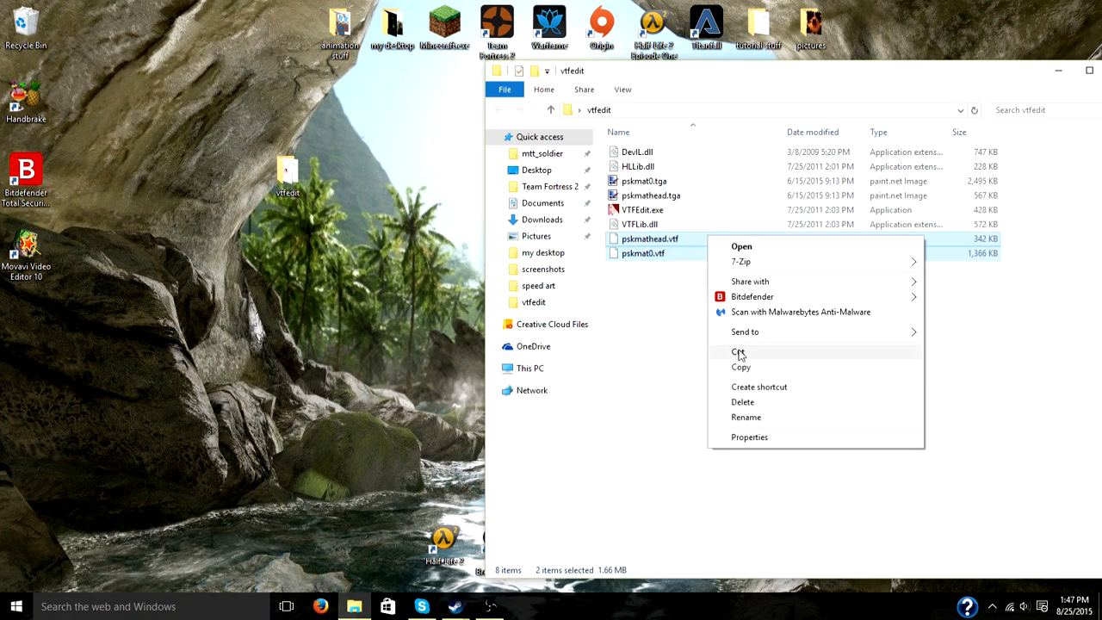
click(739, 352)
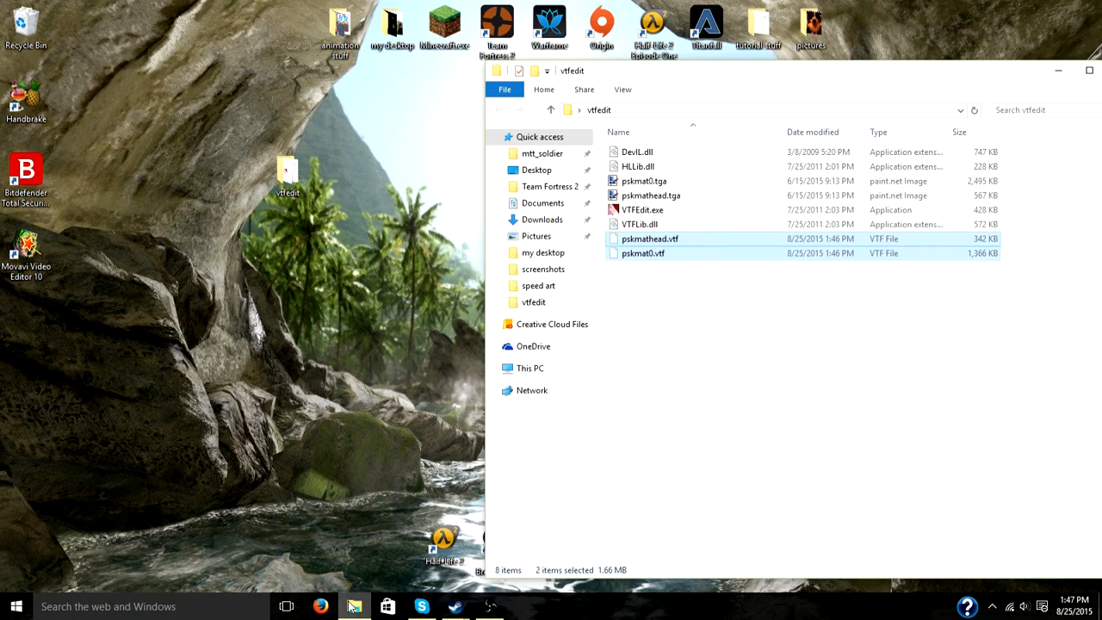
mouse_move(354, 607)
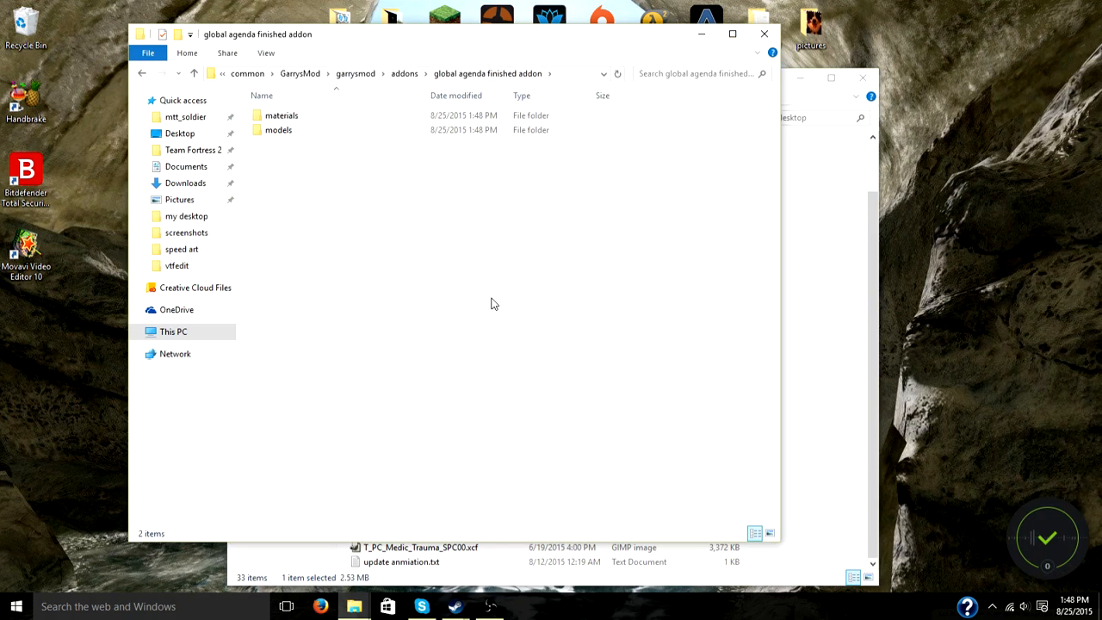
mouse_move(280, 225)
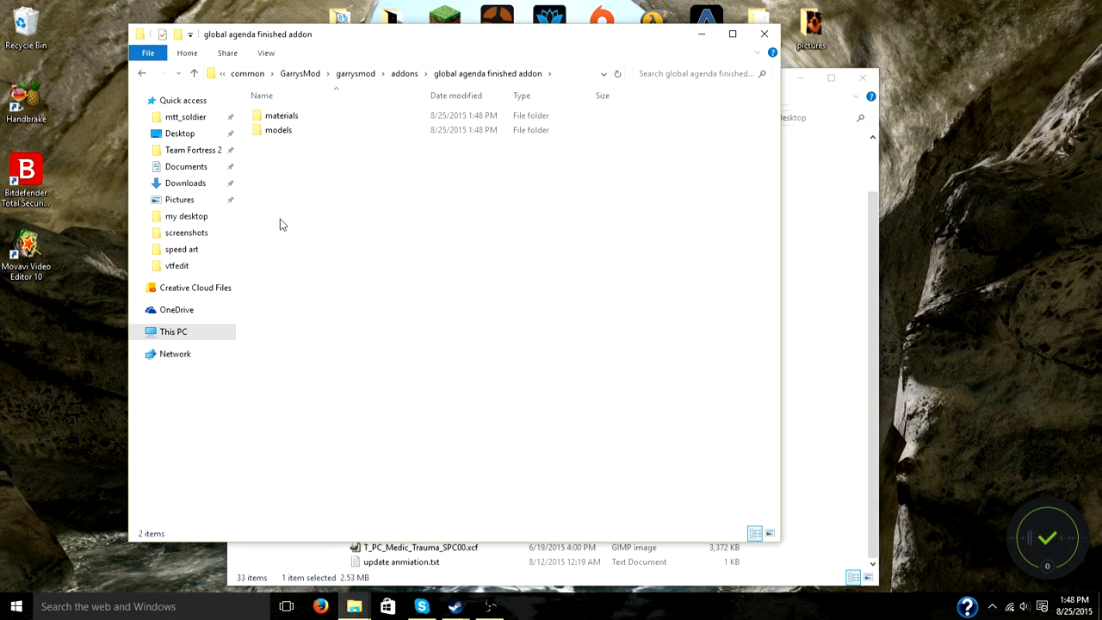
Step: Open the addon's materials/ga_med folder and paste both VTF files there
double_click(281, 115)
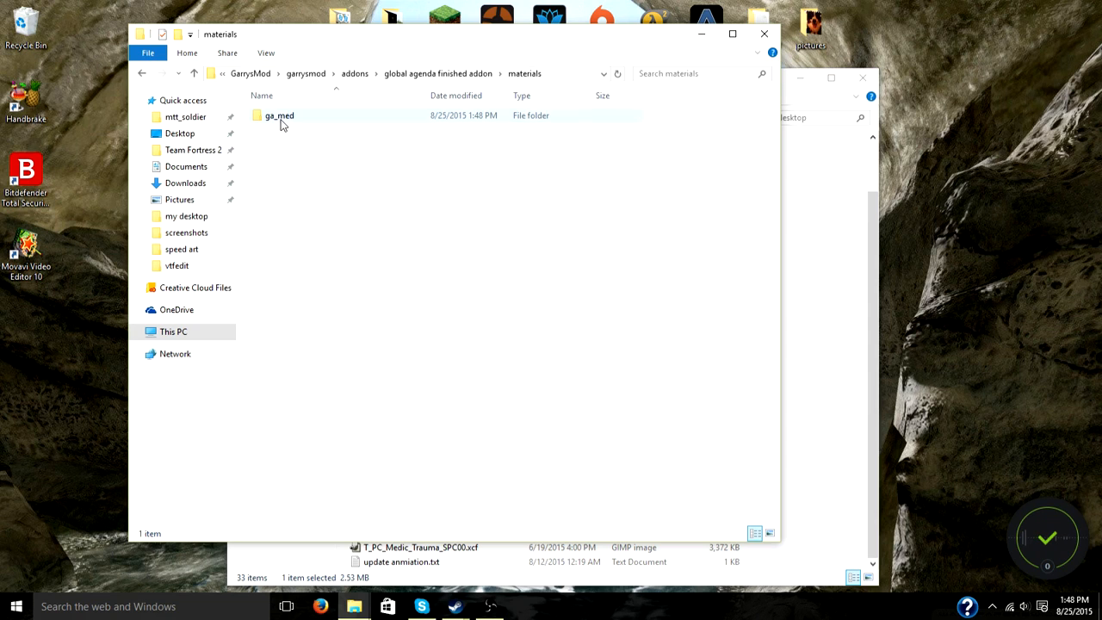
double_click(279, 116)
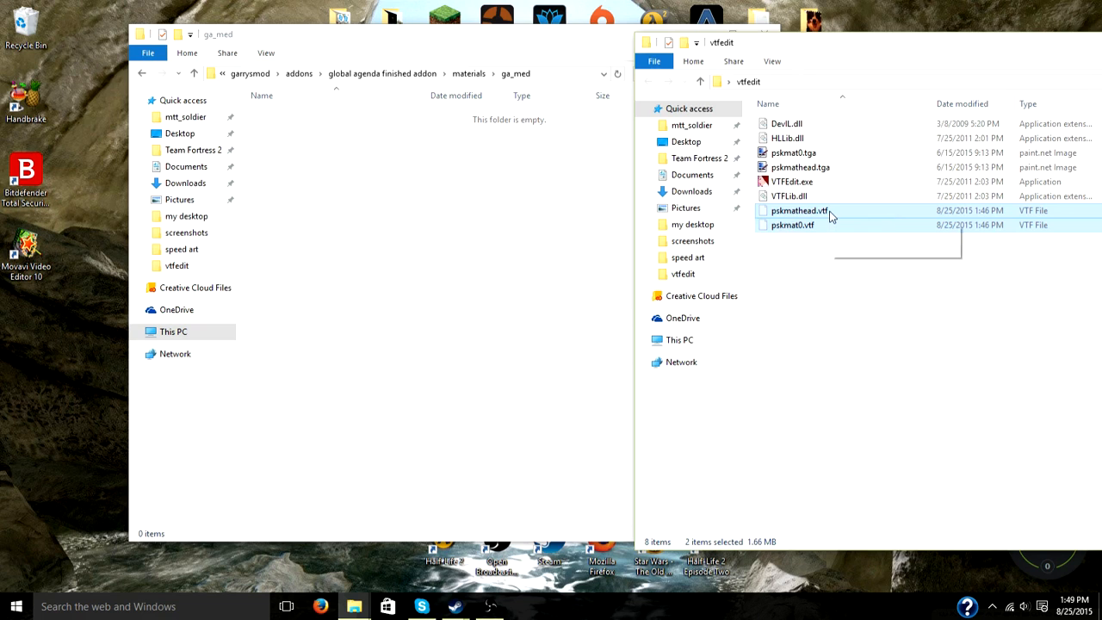
mouse_move(800, 210)
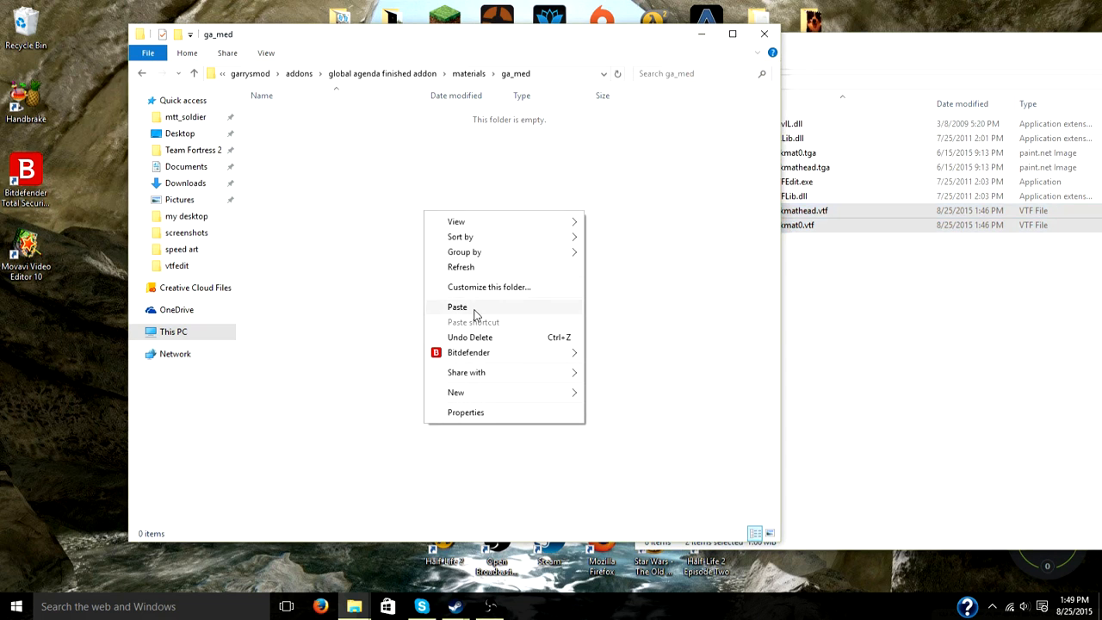
click(457, 307)
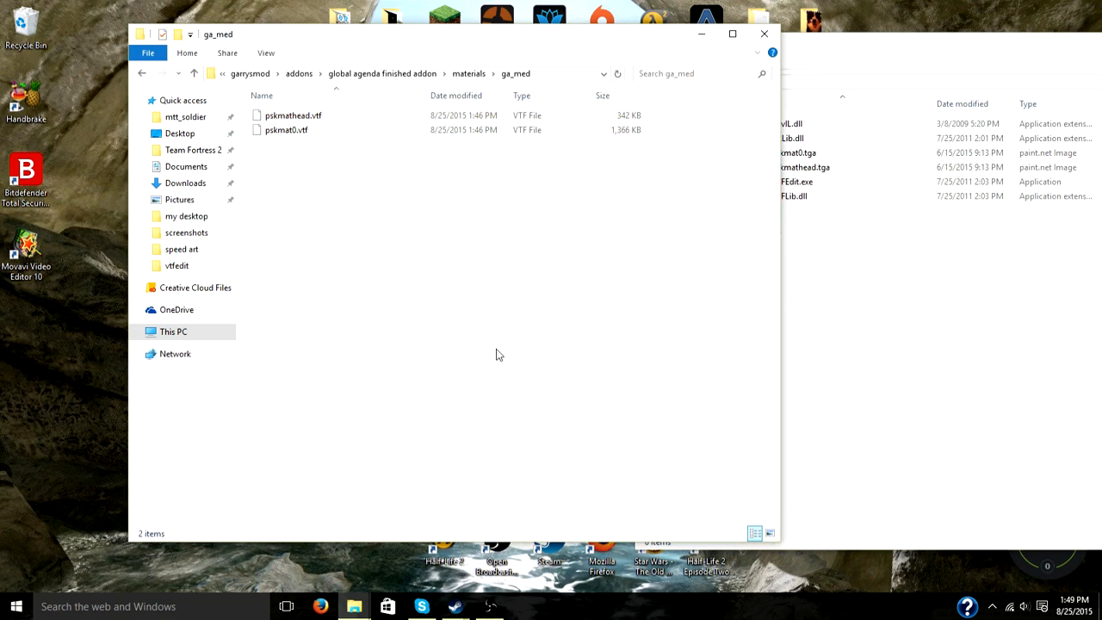
mouse_move(947, 33)
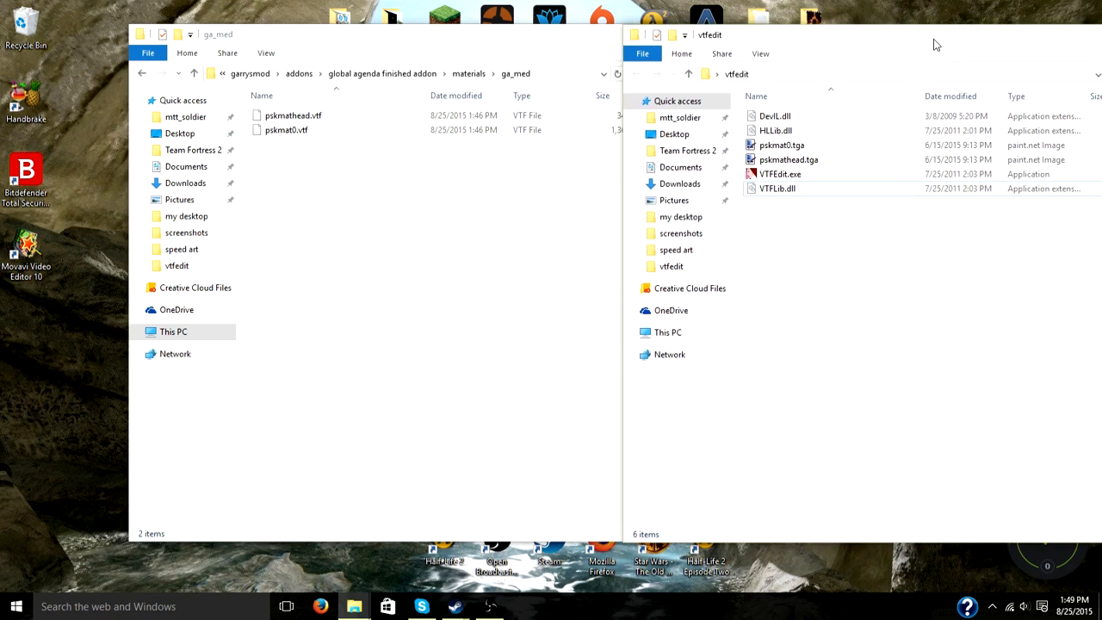
Step: Place the vtfedit window beside ga_med to confirm the VTF files moved
click(285, 129)
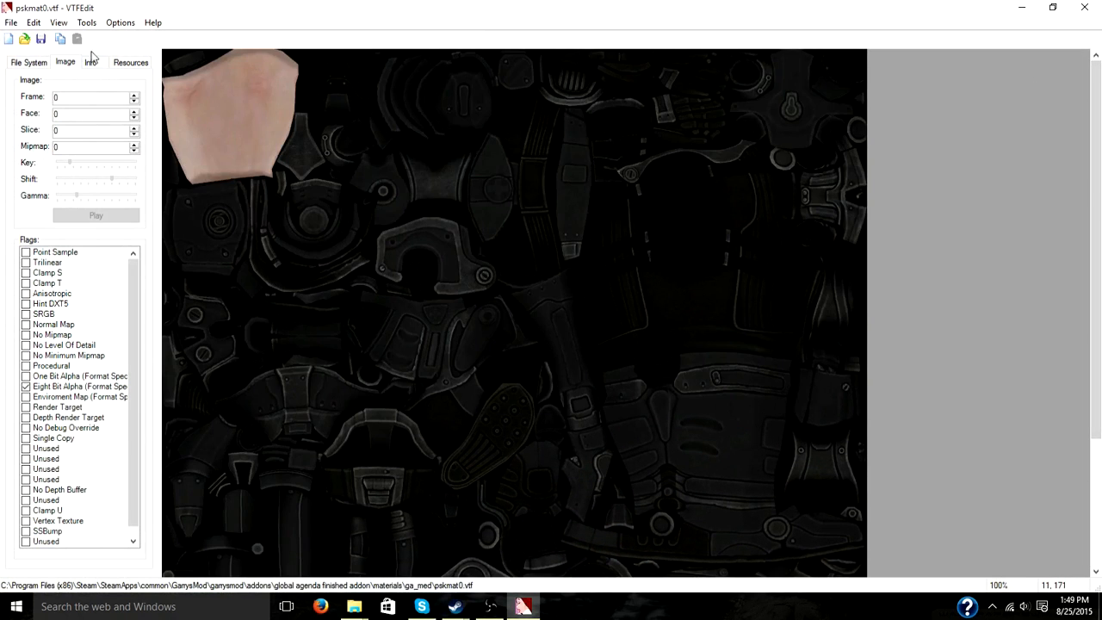
mouse_move(95, 26)
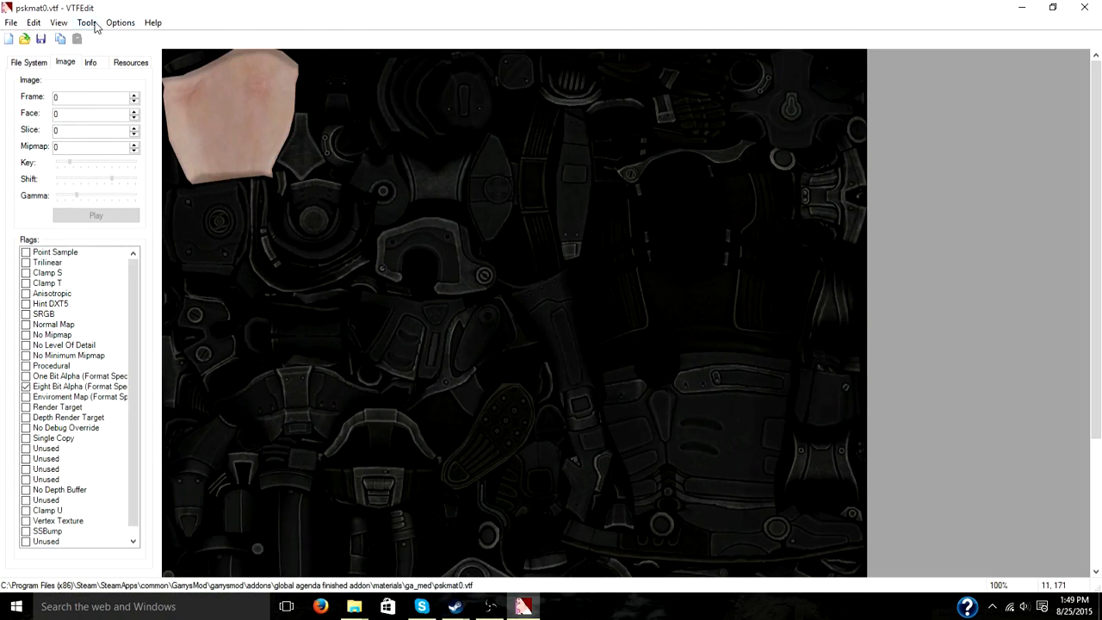
Step: Create the pskmat0 VMT: base texture ga_med/pskmat0, VertexLitGeneric shader, translucency off
click(86, 23)
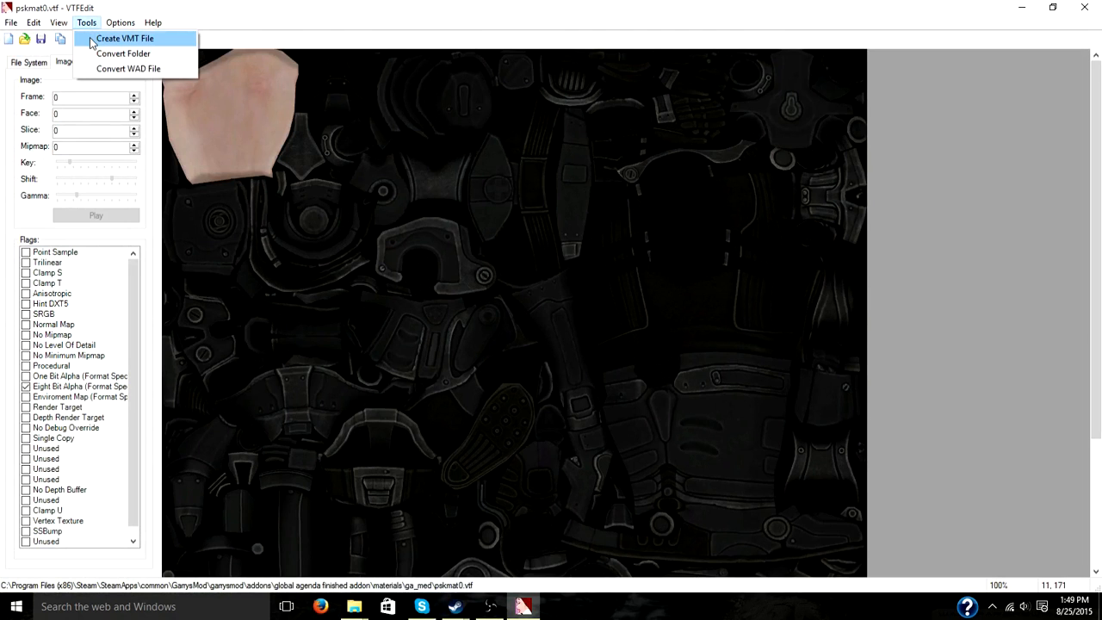
click(124, 38)
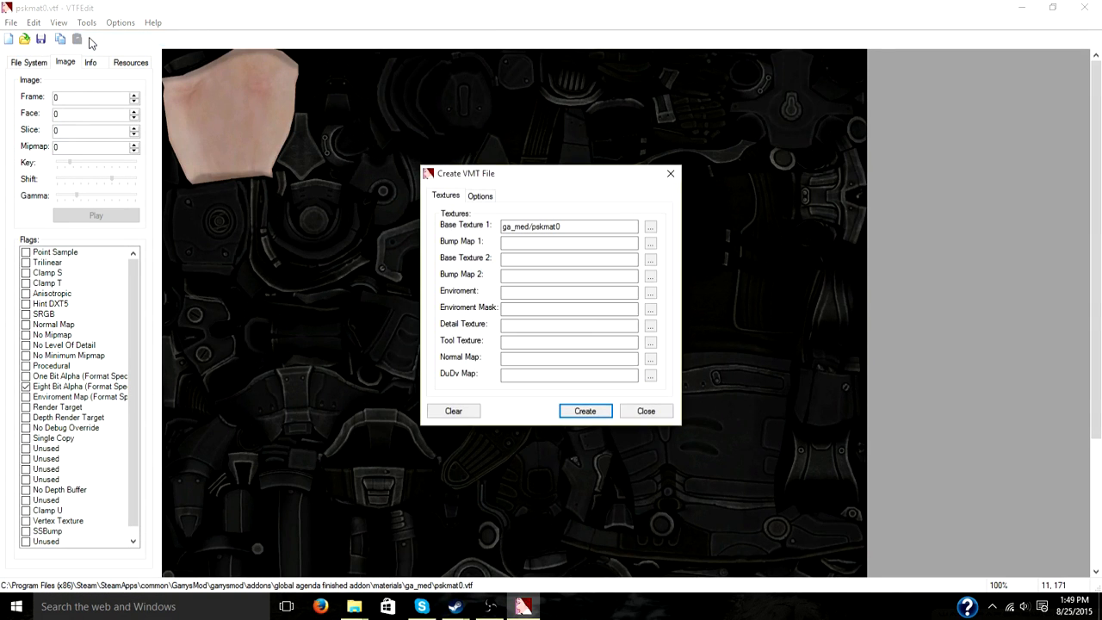
click(568, 226)
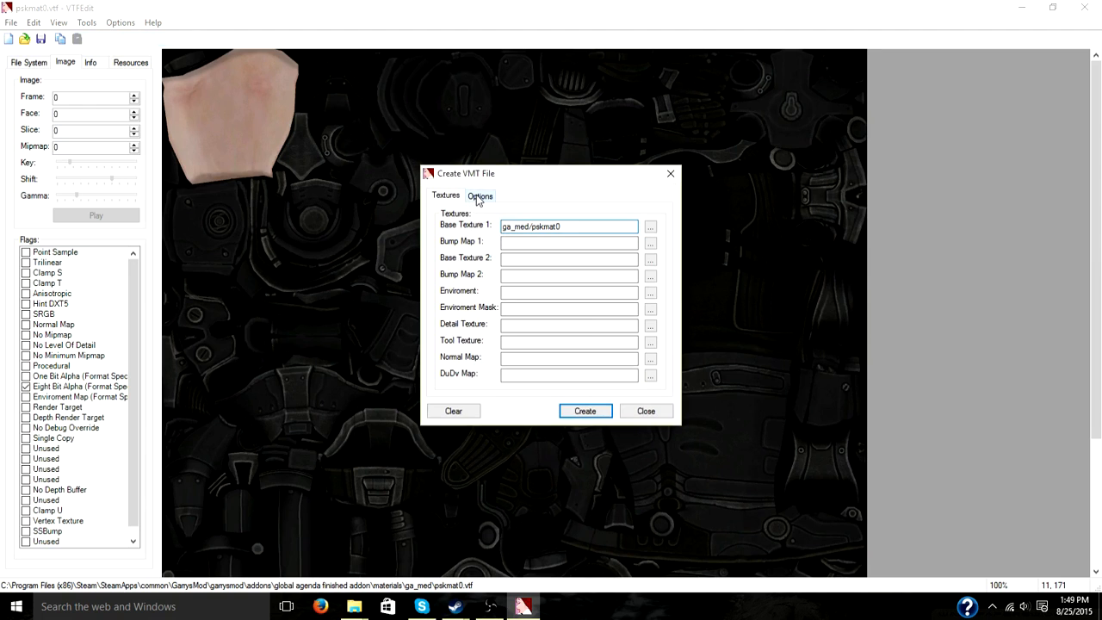
click(480, 195)
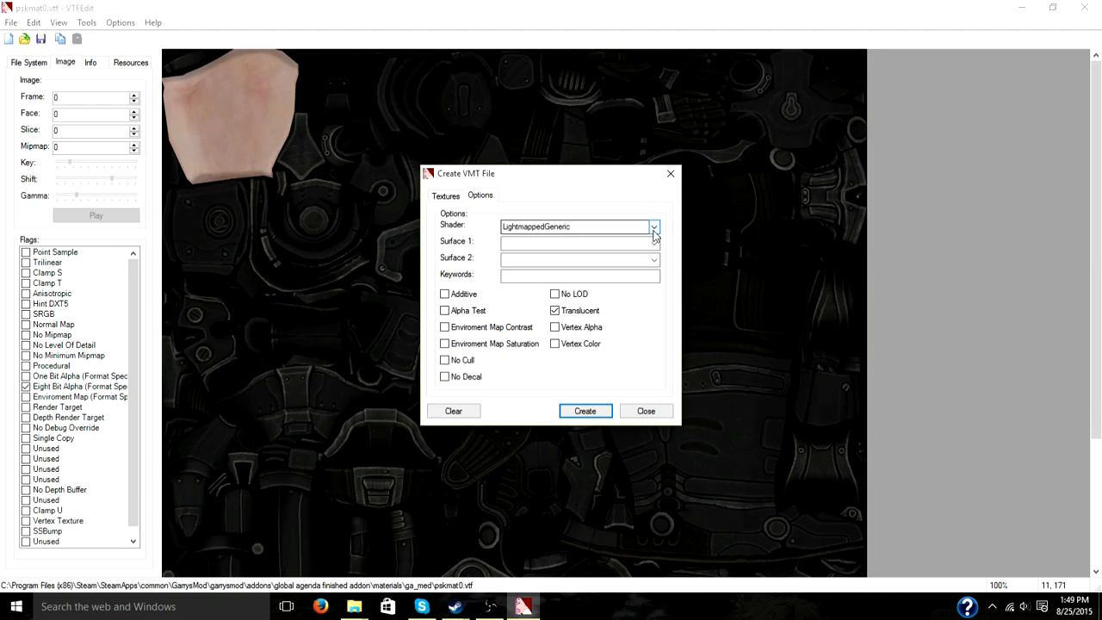
click(653, 227)
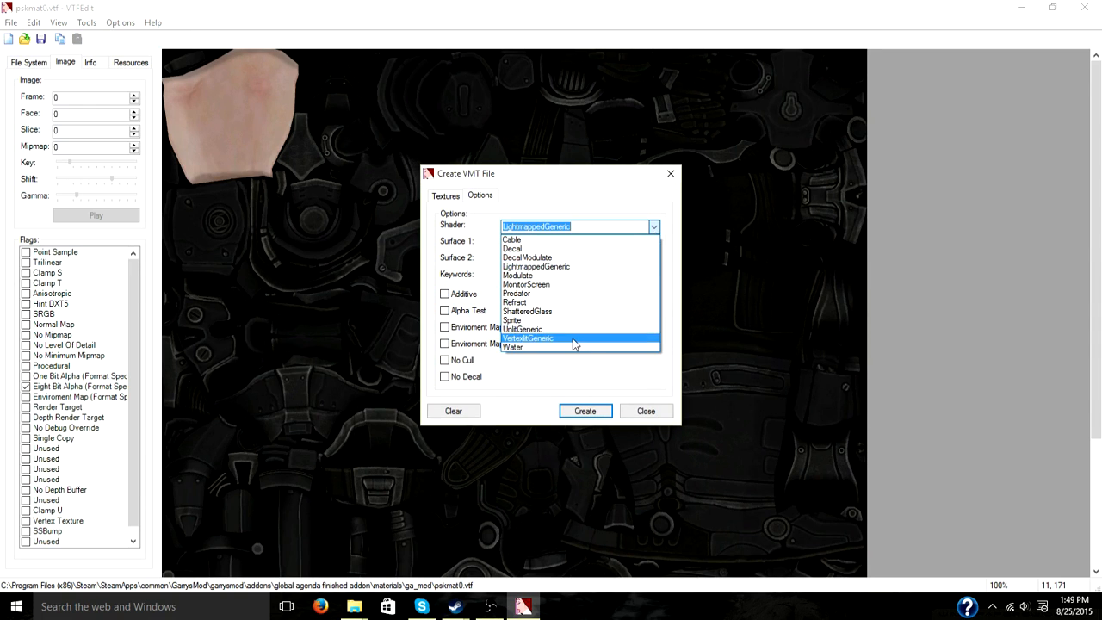
click(528, 338)
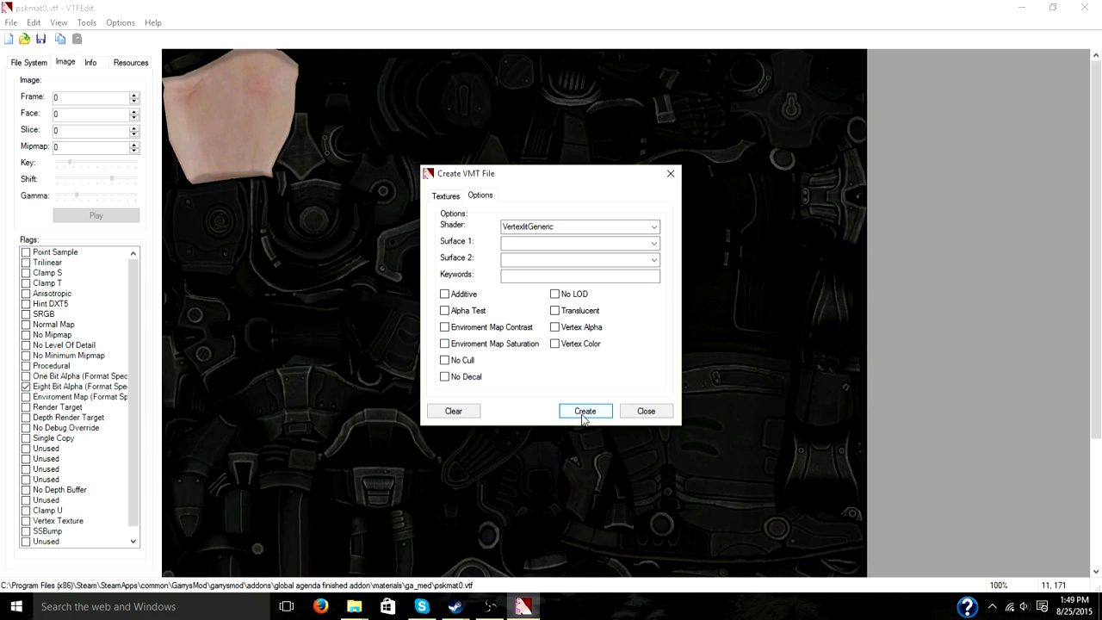
click(585, 410)
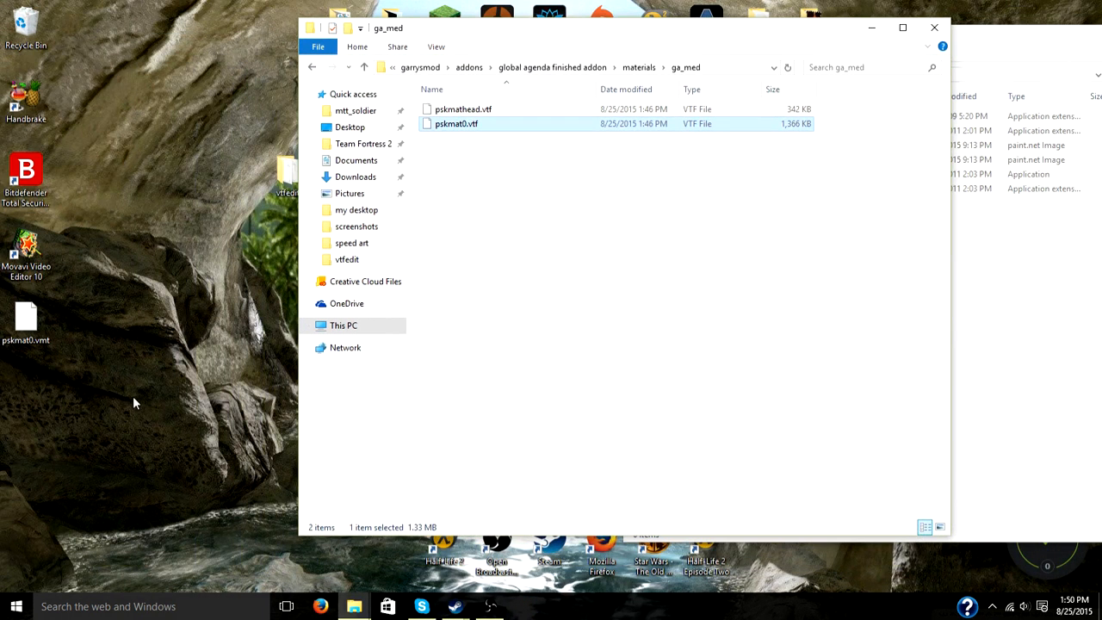
Step: Move pskmat0.vmt from the desktop into ga_med, open it to check, then close it
click(26, 323)
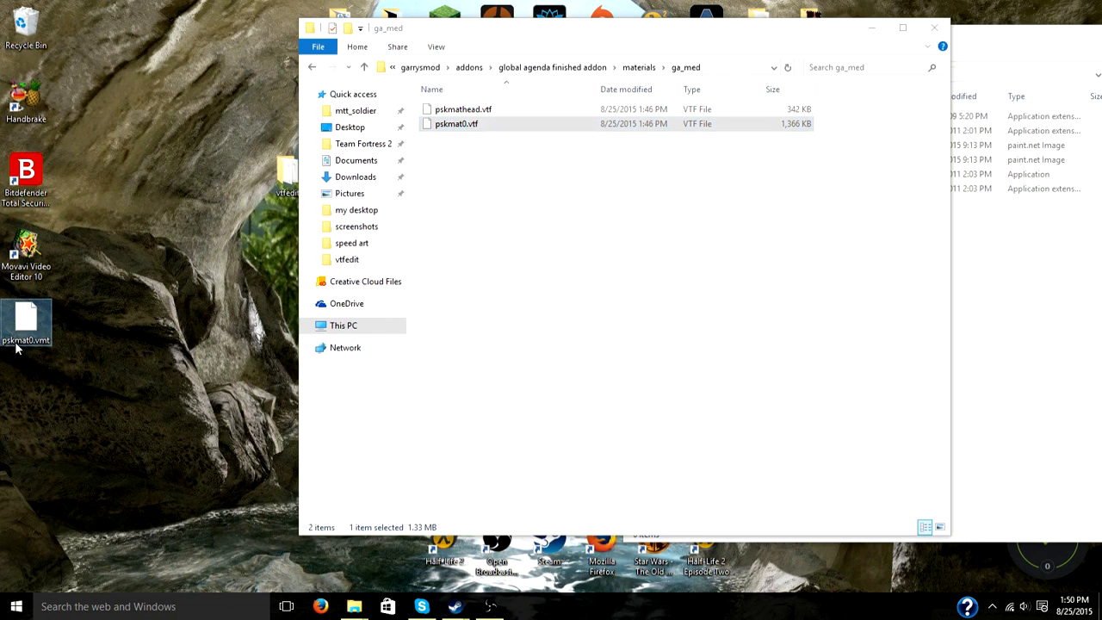
click(457, 123)
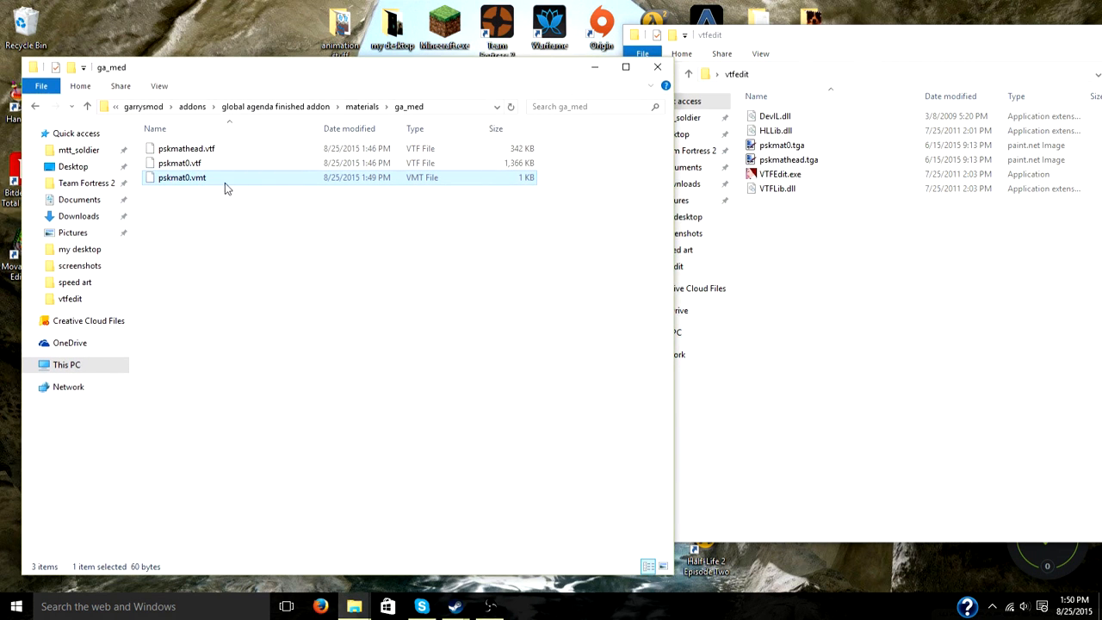
double_click(182, 177)
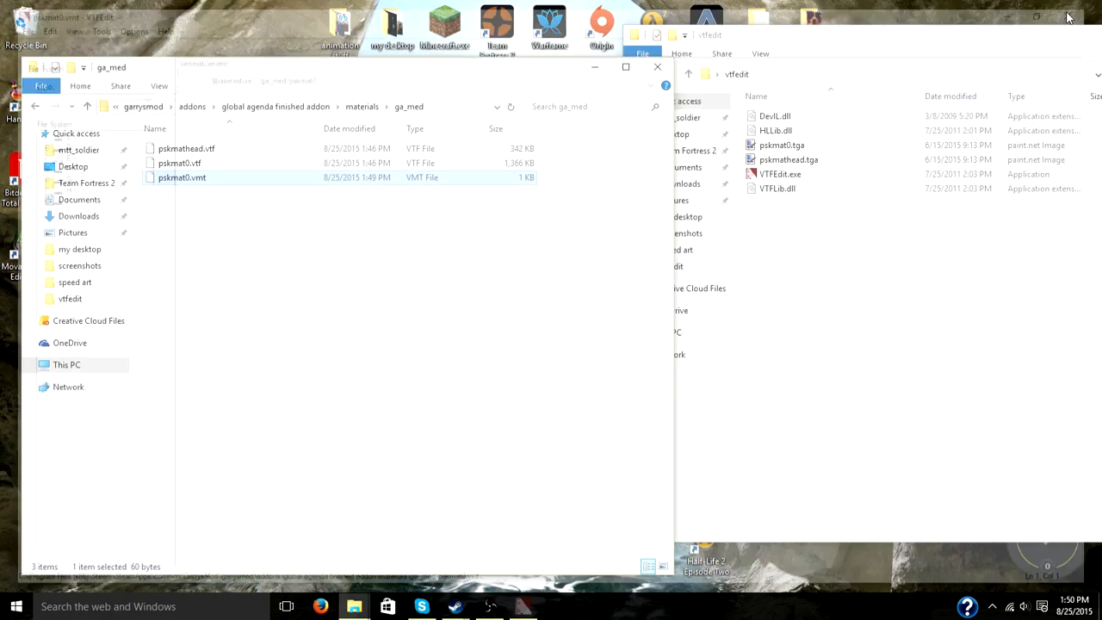
click(207, 176)
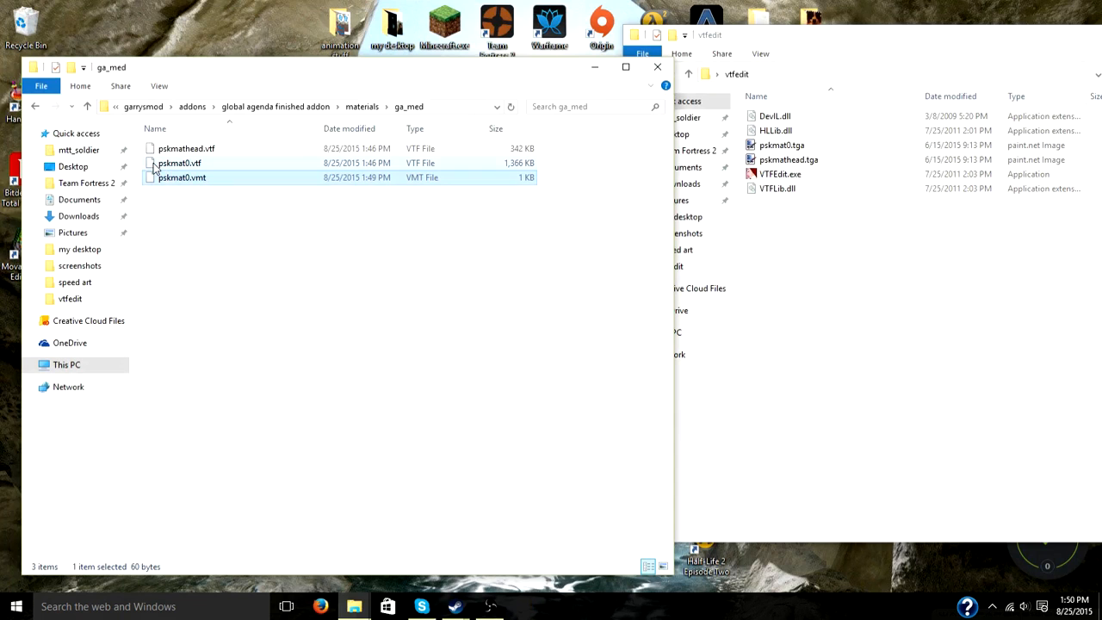
click(179, 163)
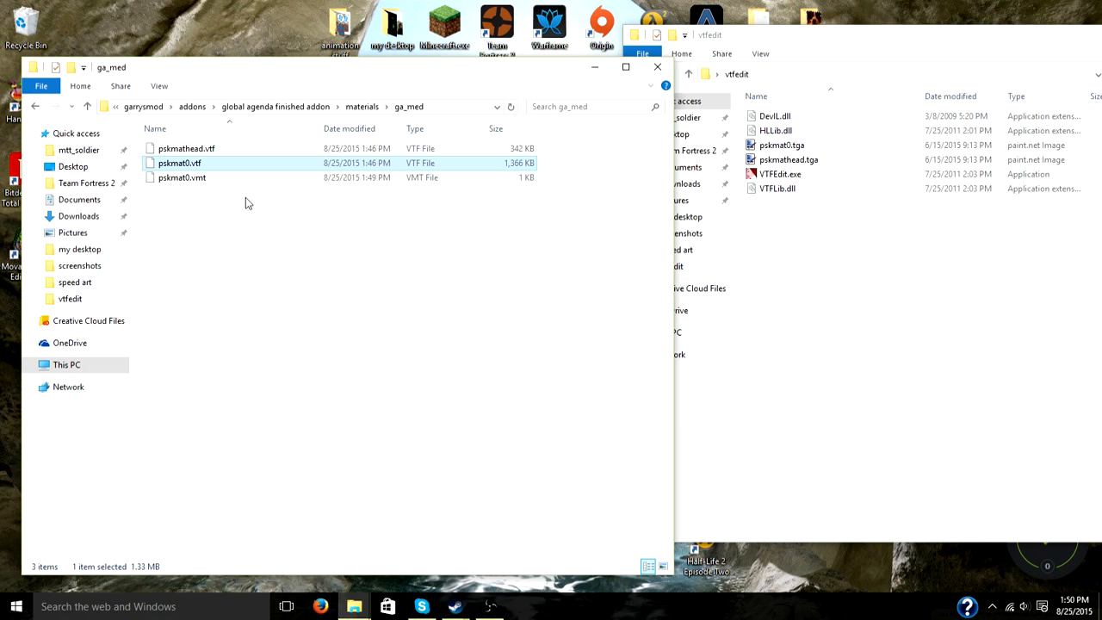
mouse_move(334, 276)
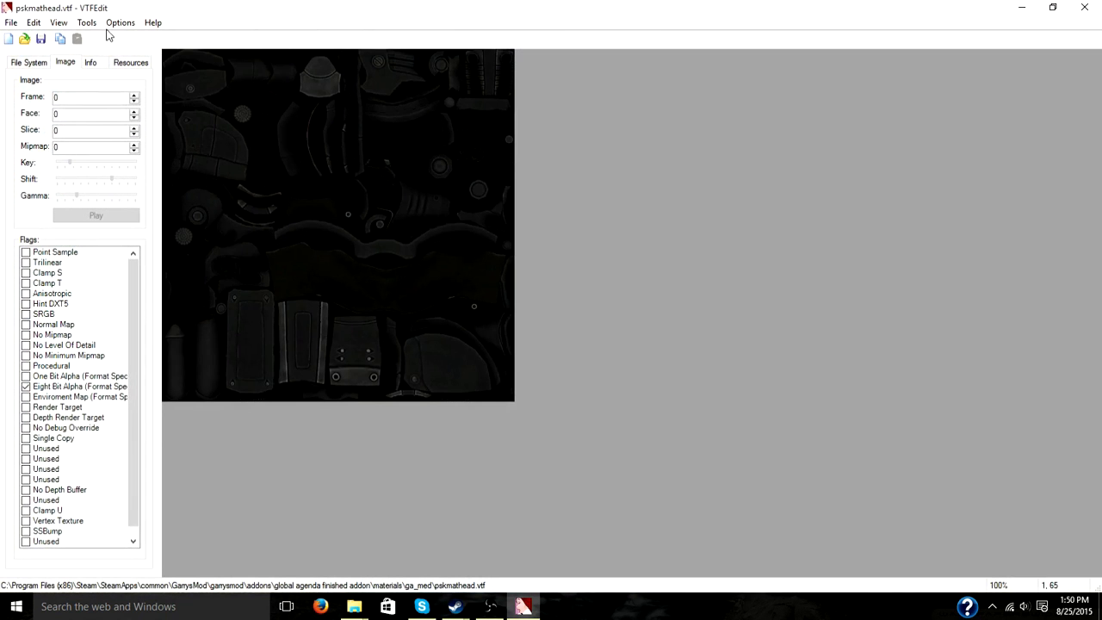
Step: Create pskmathead.vmt using the VertexLitGeneric shader and base texture ga_med/pskmathead
click(86, 22)
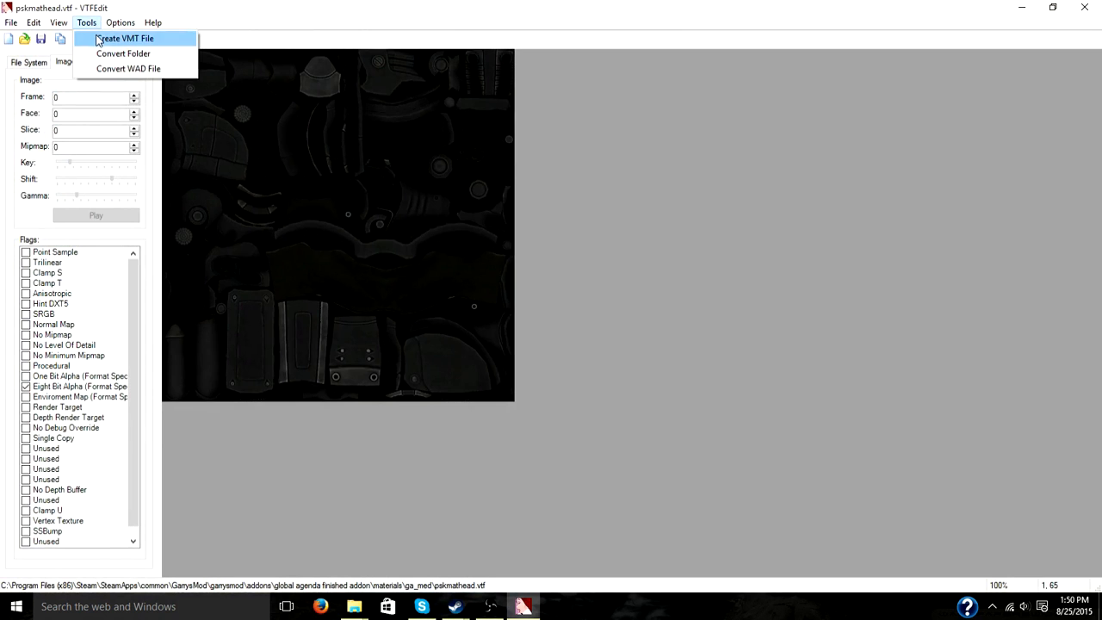
click(126, 38)
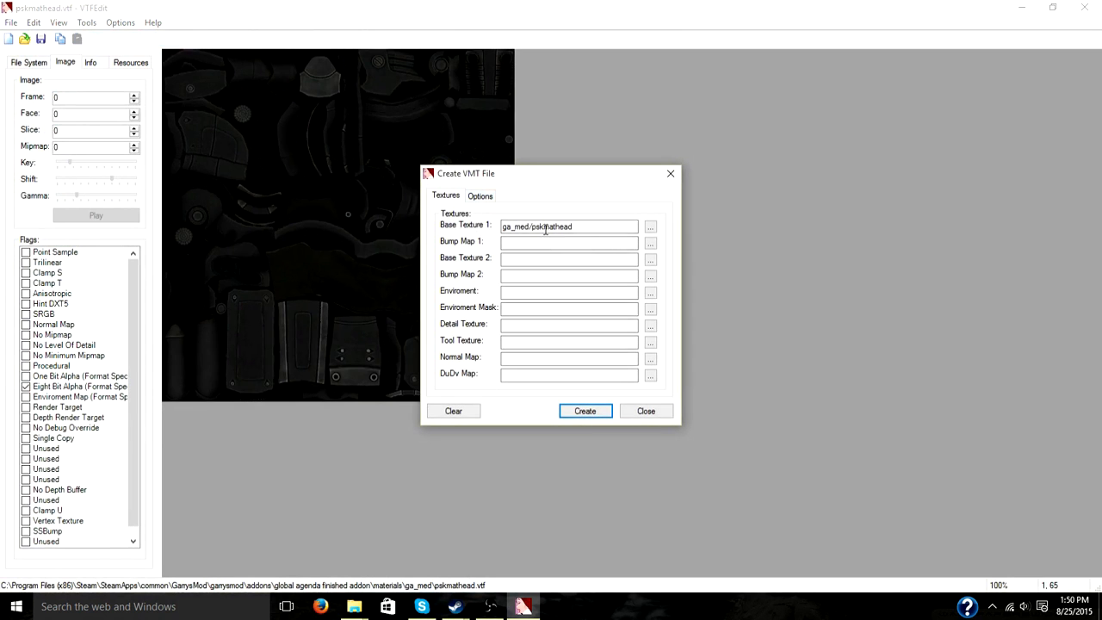
click(480, 195)
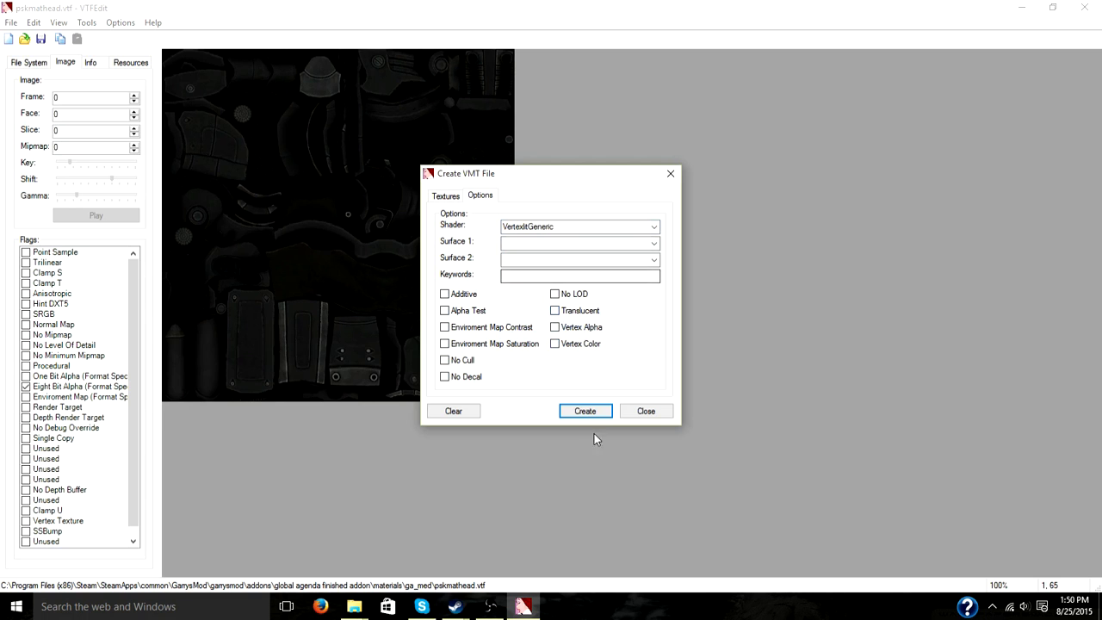
click(585, 411)
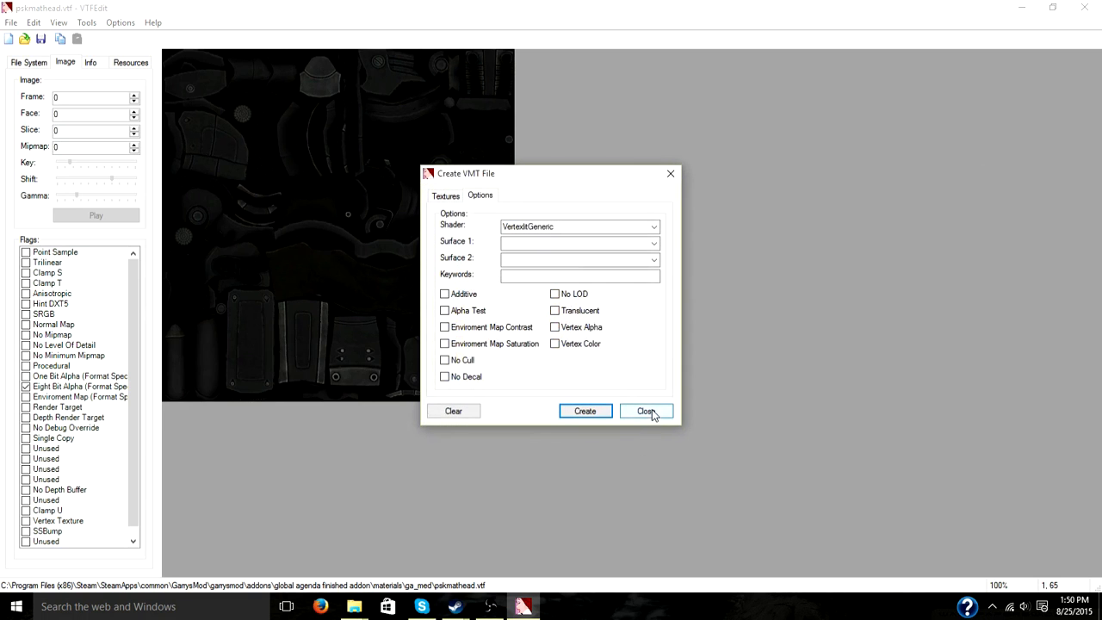
click(646, 411)
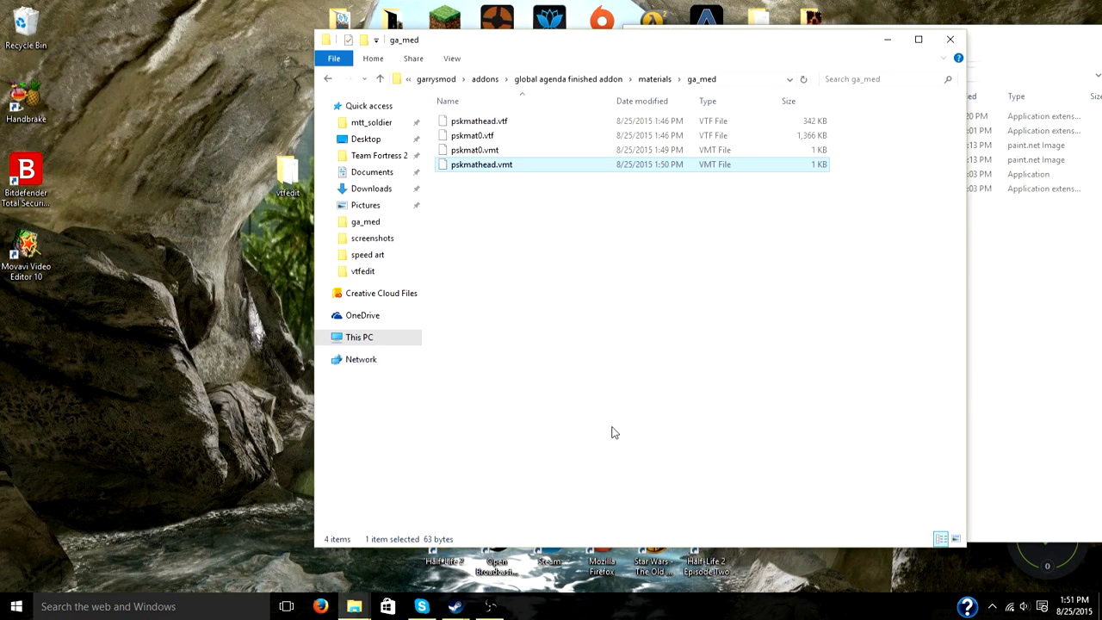
mouse_move(526, 221)
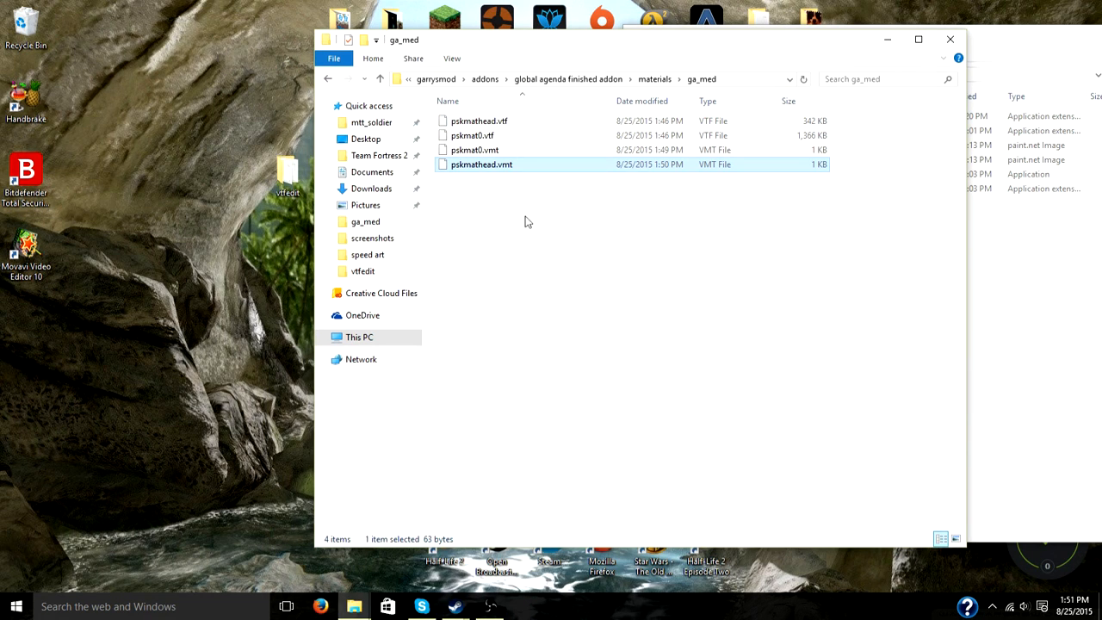
Step: Review the two VTF textures and two VMT materials in ga_med, then deselect
click(472, 149)
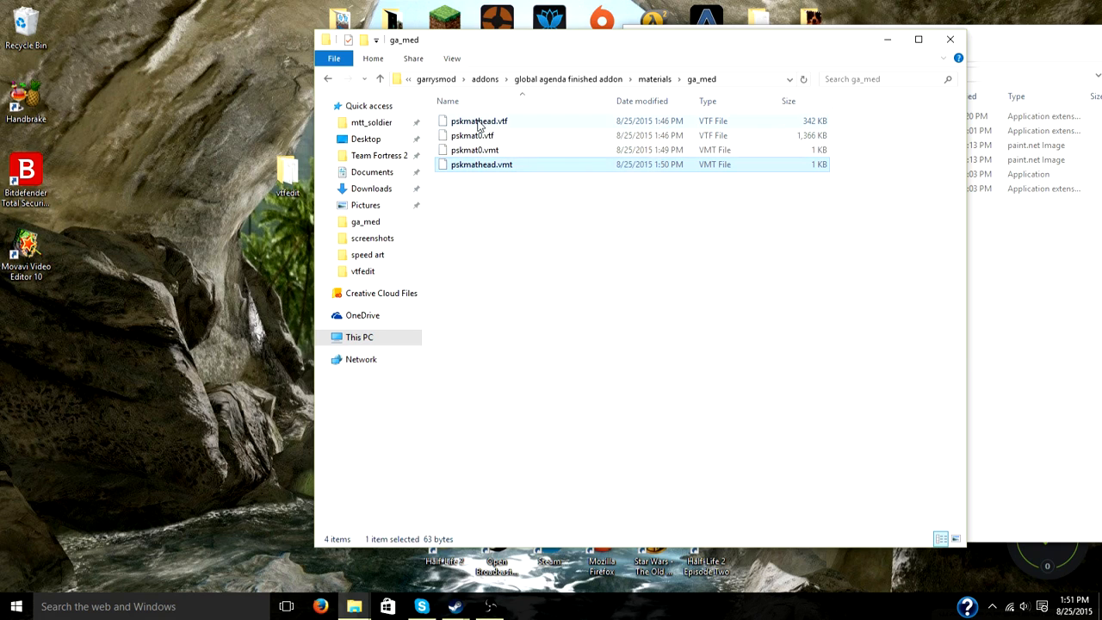
click(577, 366)
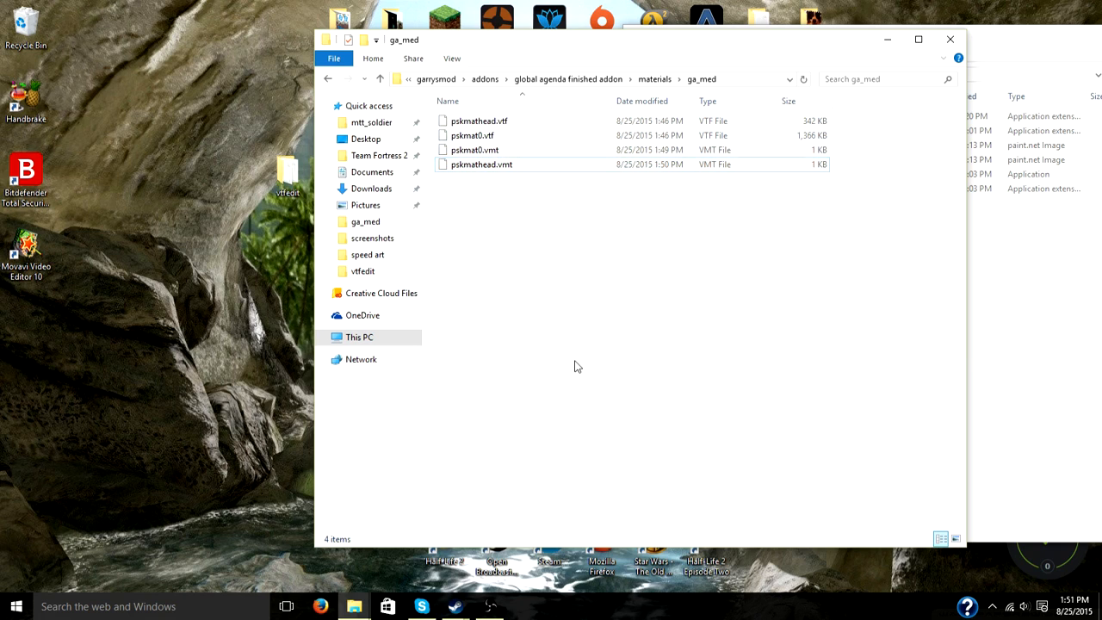